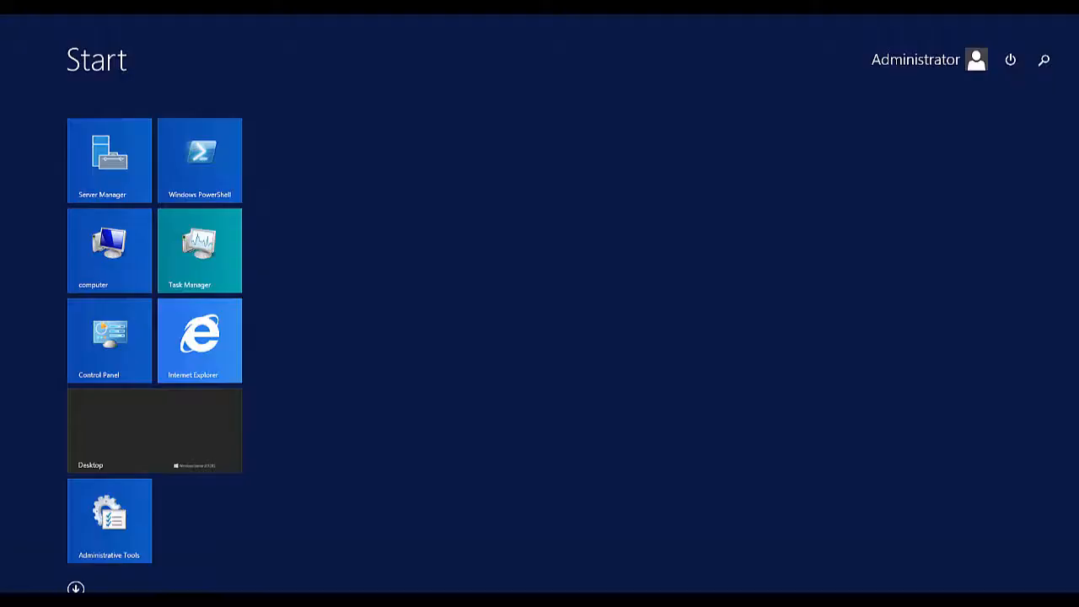
Launch the browser from the Start screen to reach the Integration Framework sign-in page
click(76, 587)
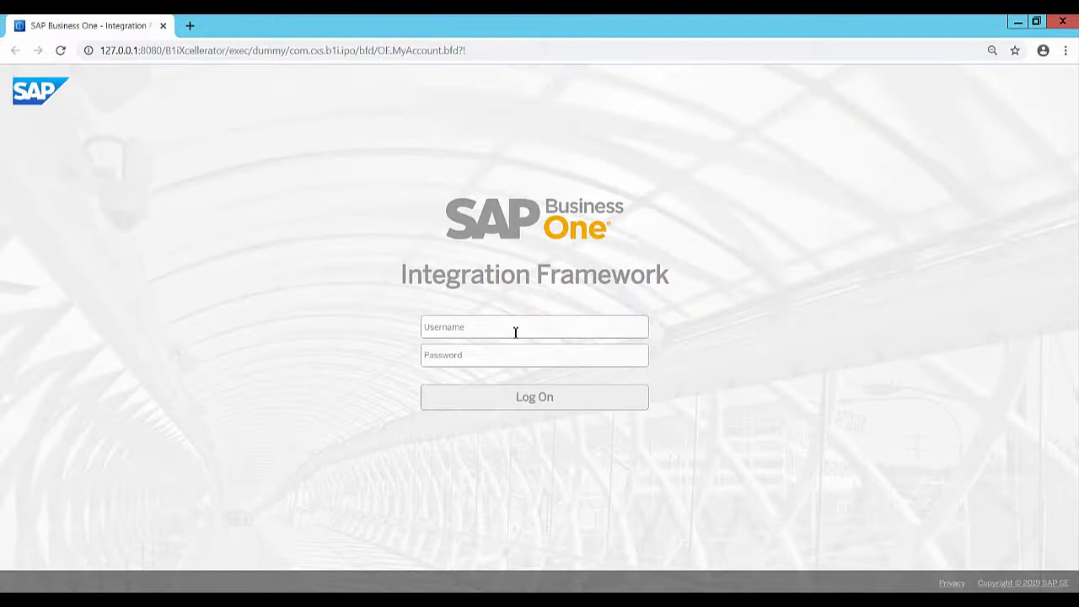
Log on with the suggested administrator username and its password
text(B)
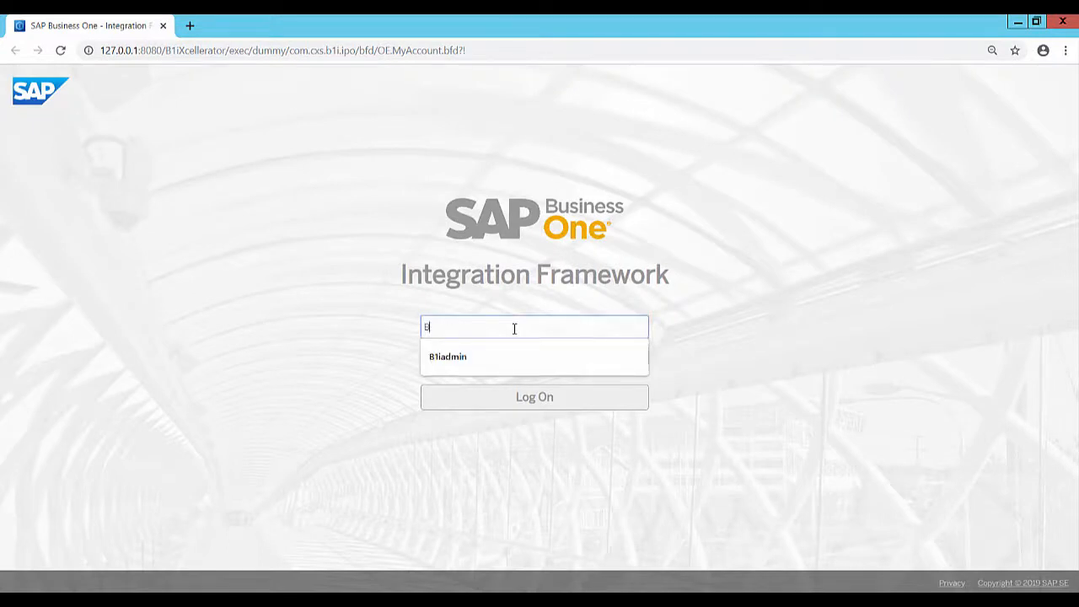
click(448, 357)
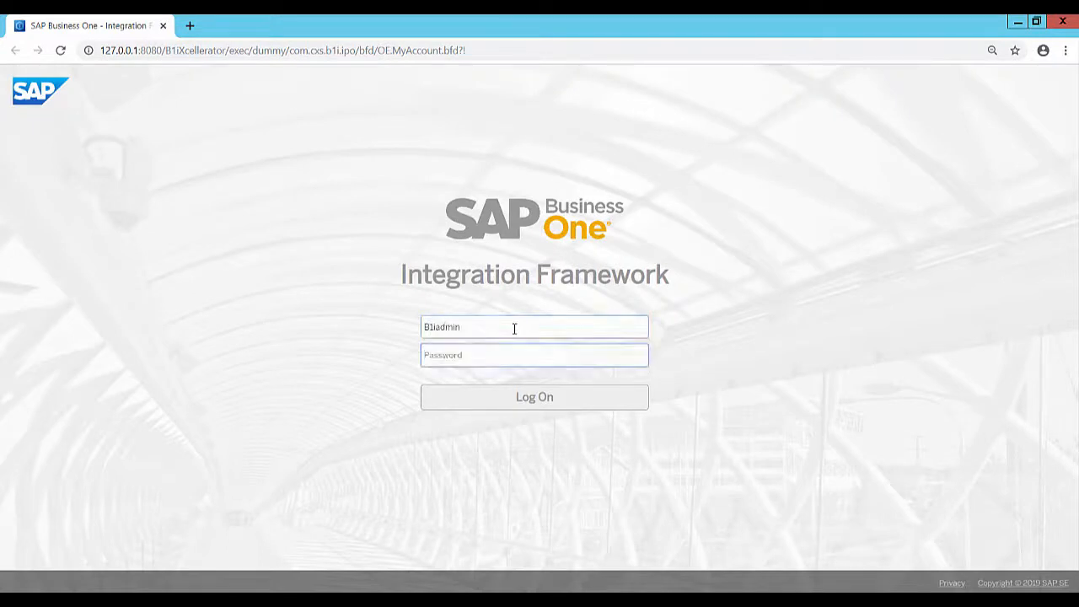
text(password)
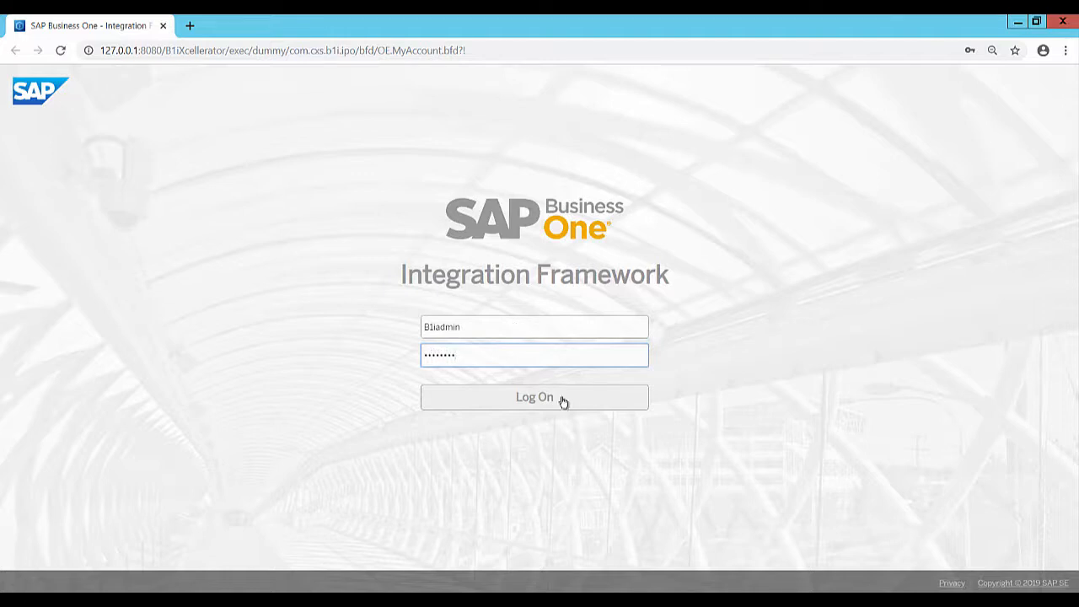
click(533, 396)
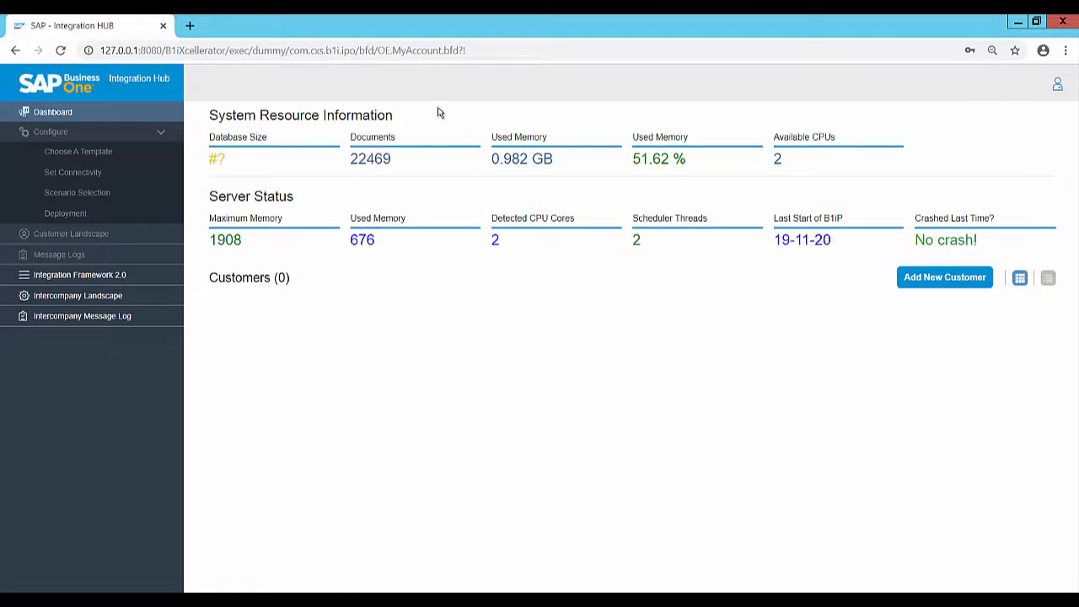
mouse_move(94, 117)
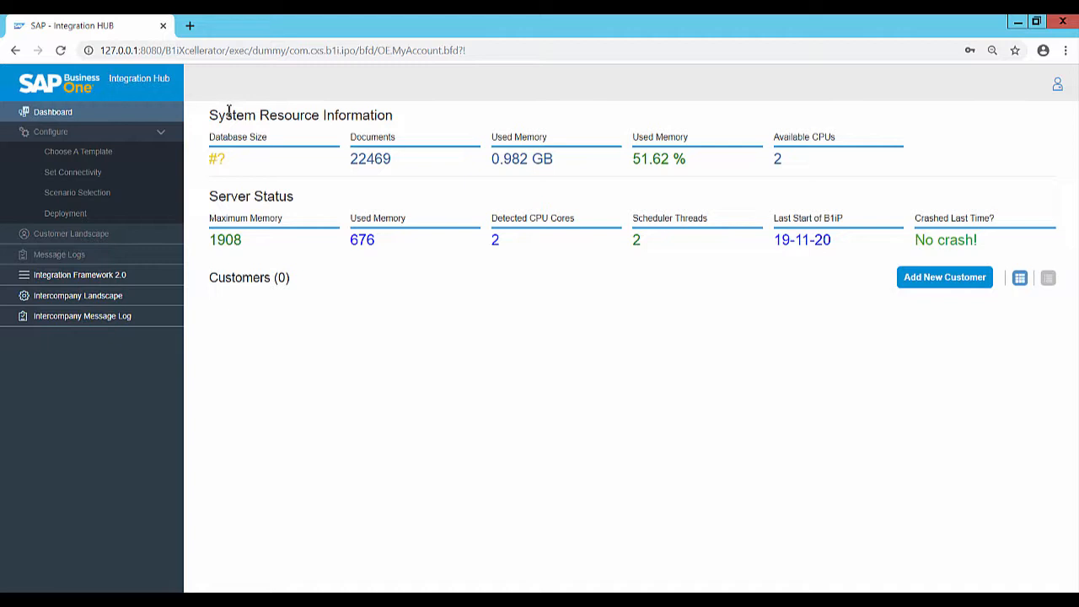
mouse_move(284, 141)
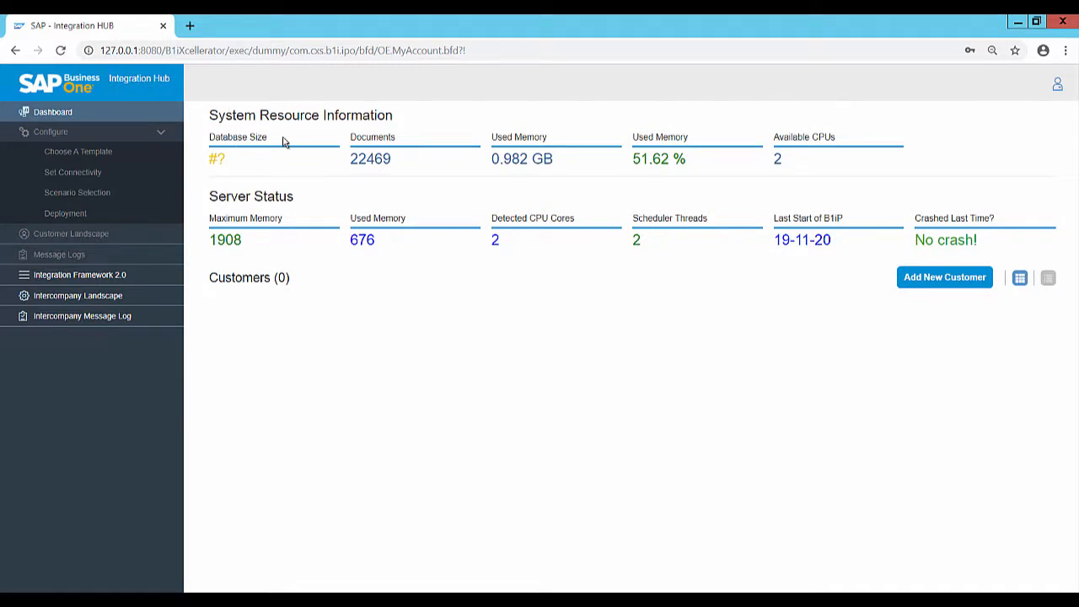
mouse_move(566, 140)
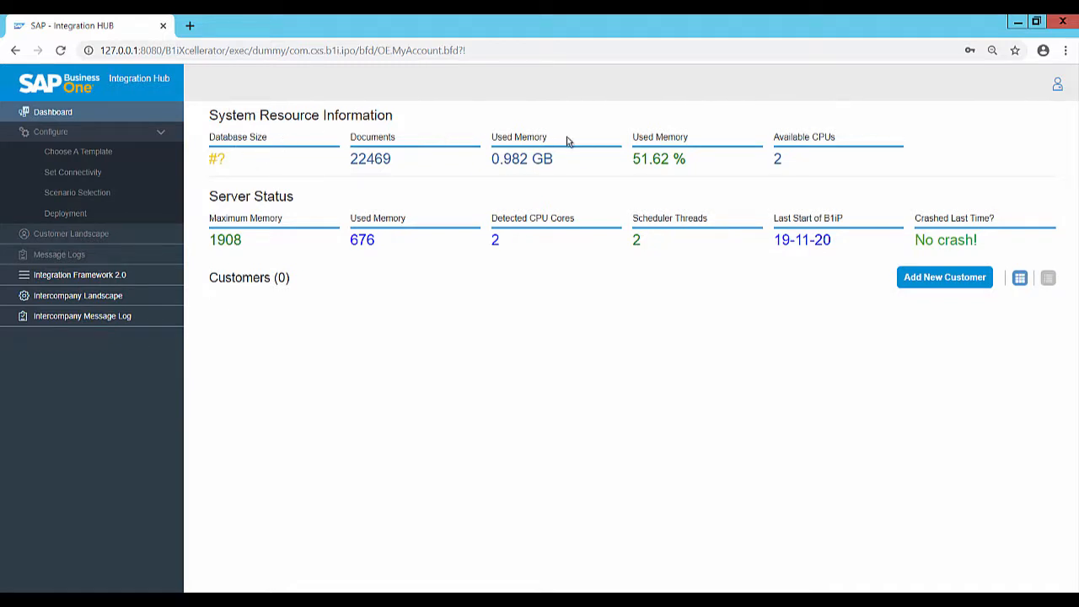
mouse_move(427, 190)
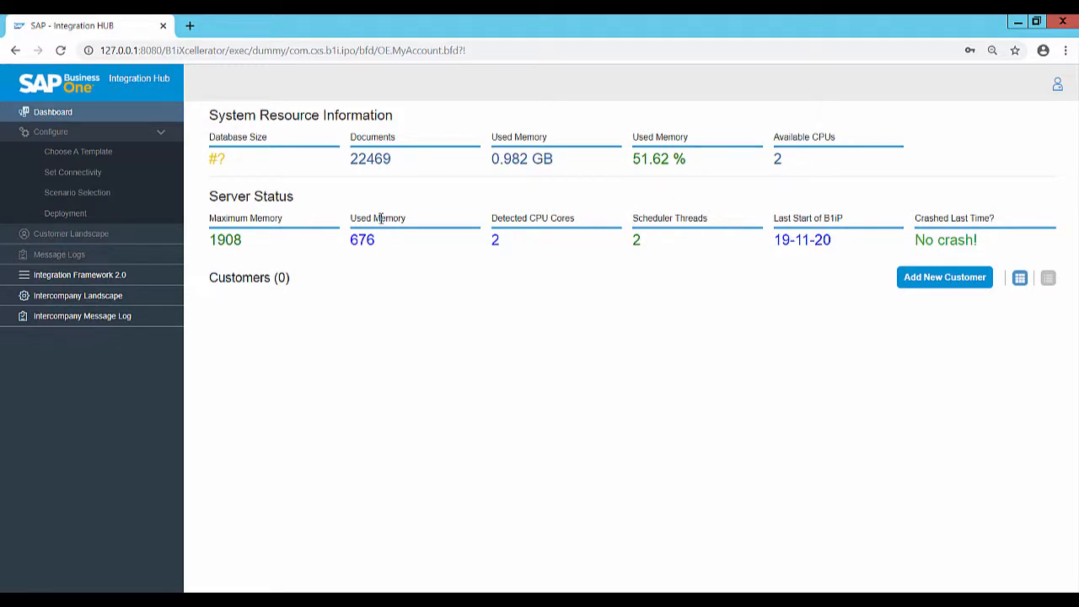
mouse_move(597, 220)
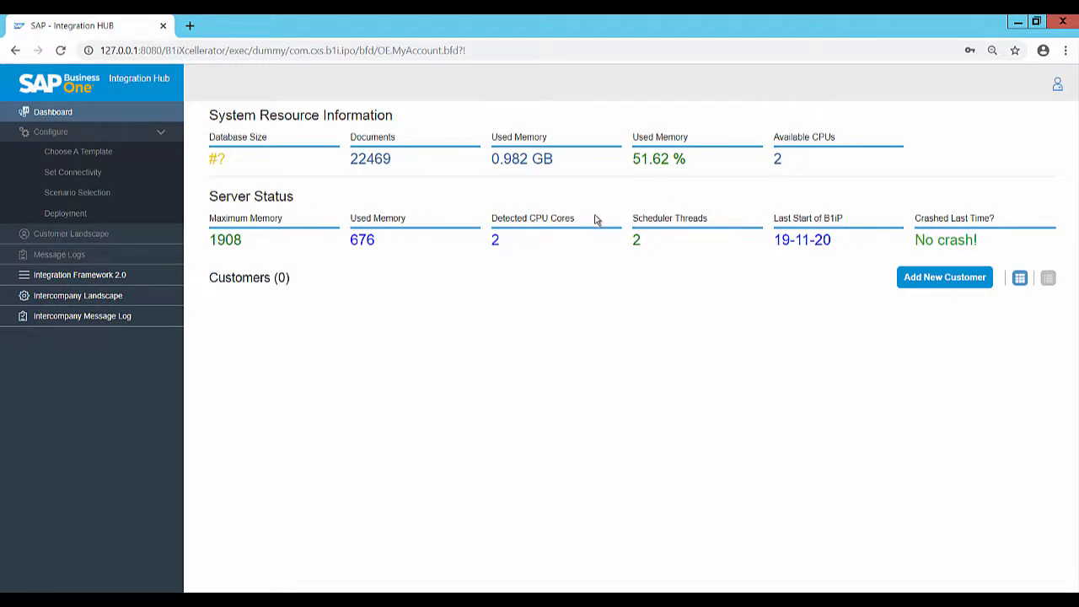
mouse_move(870, 222)
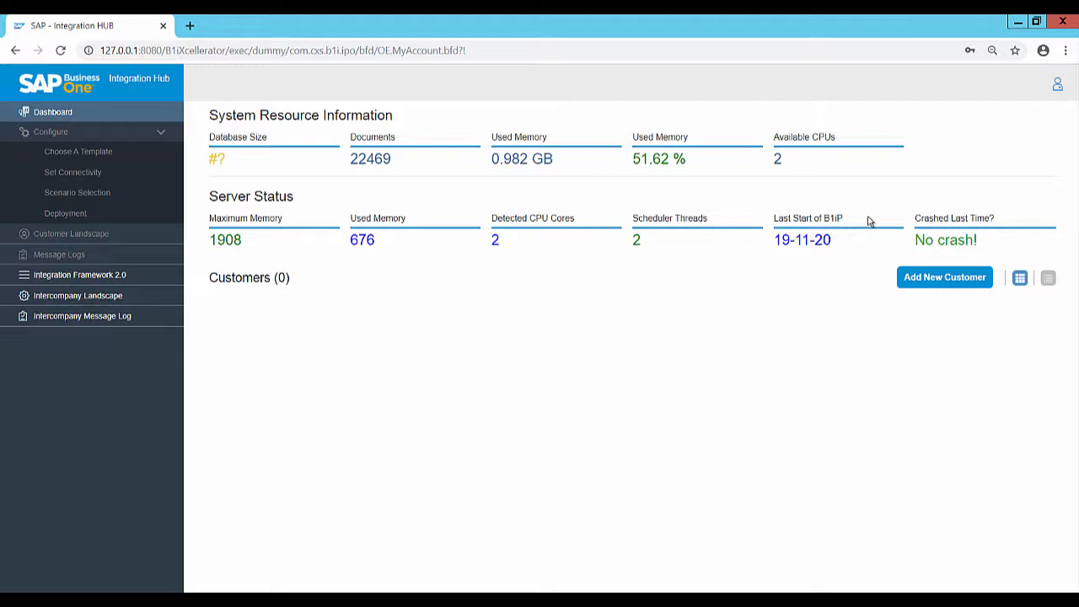
mouse_move(264, 325)
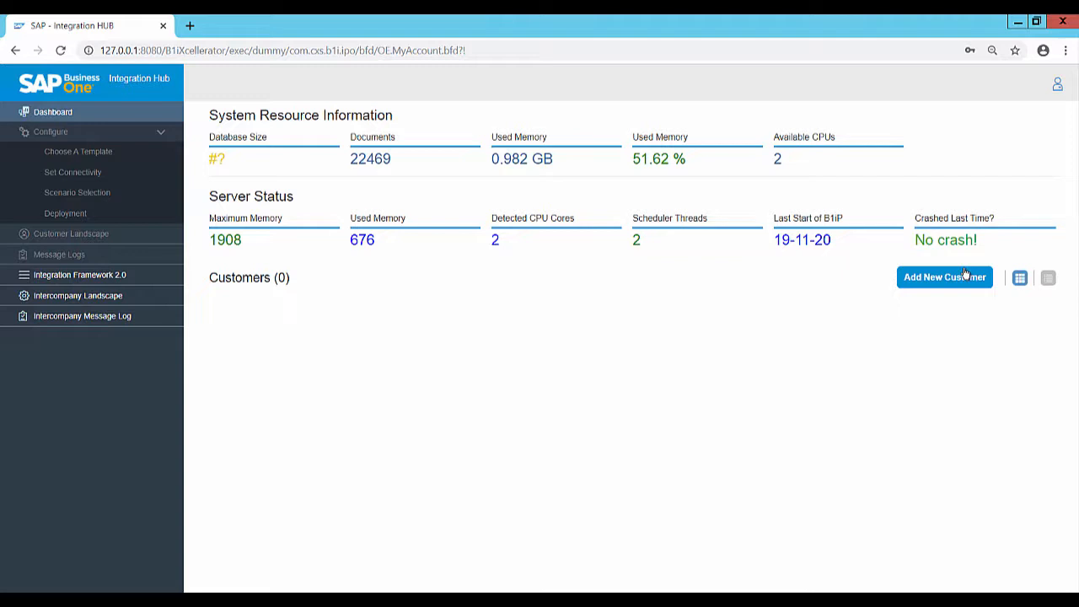
Begin a new customer and choose HUB as its SLD Category
click(944, 277)
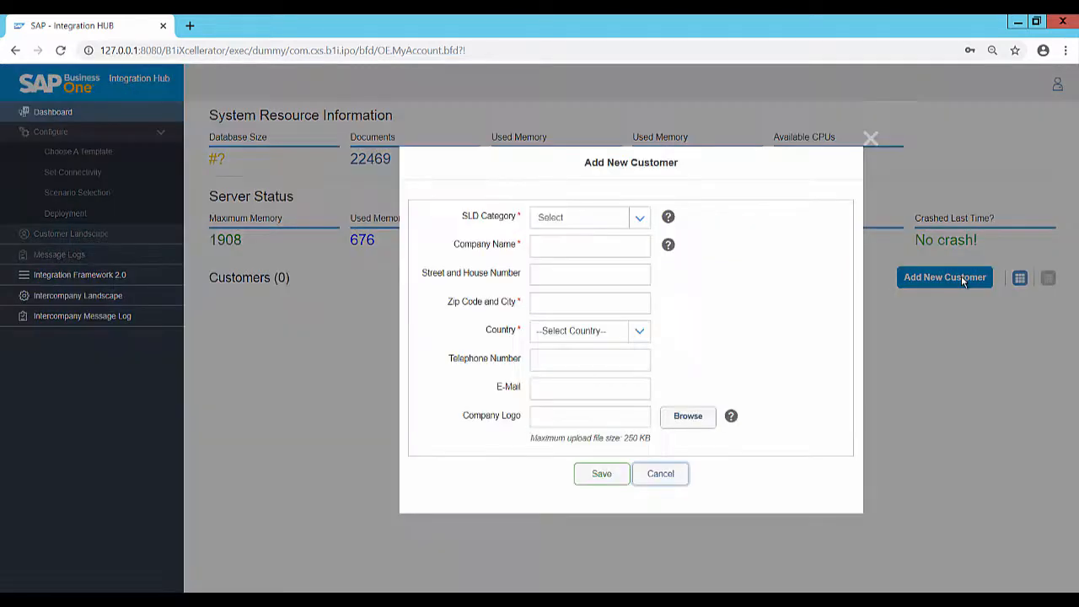
mouse_move(679, 234)
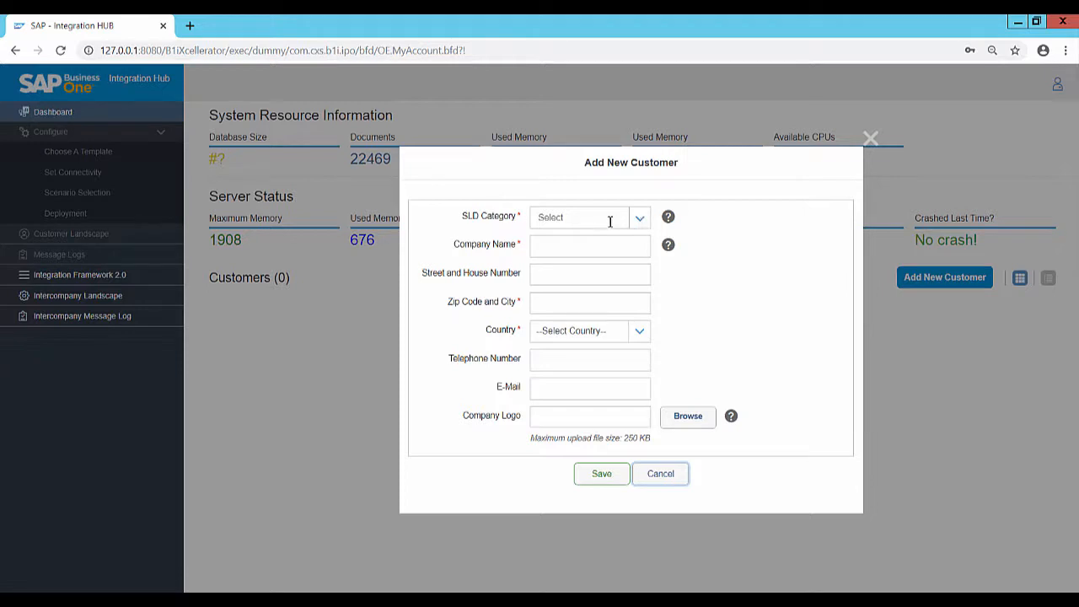
mouse_move(597, 218)
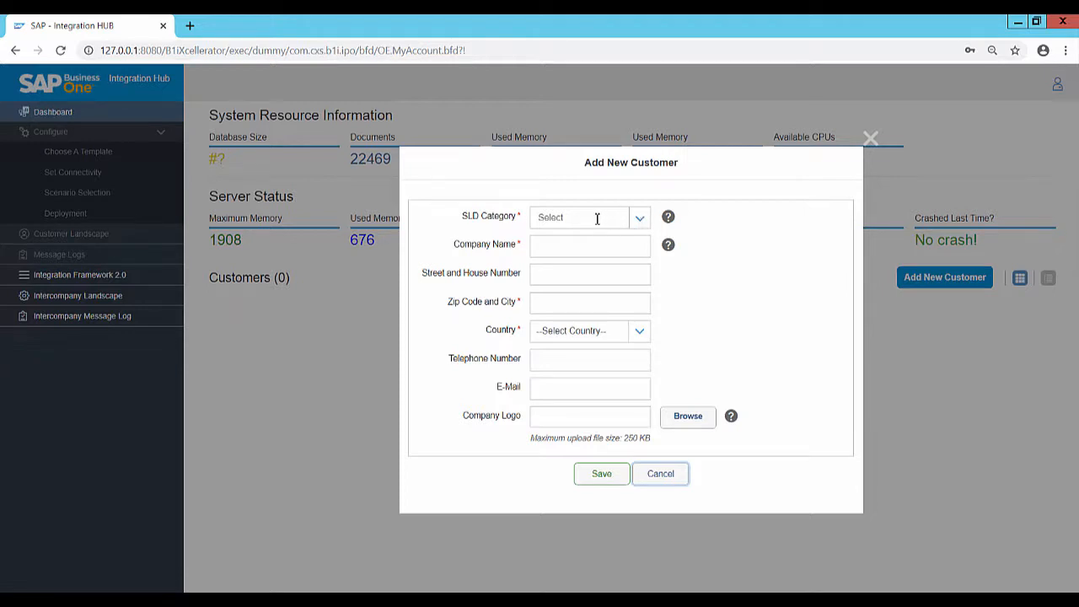
click(639, 216)
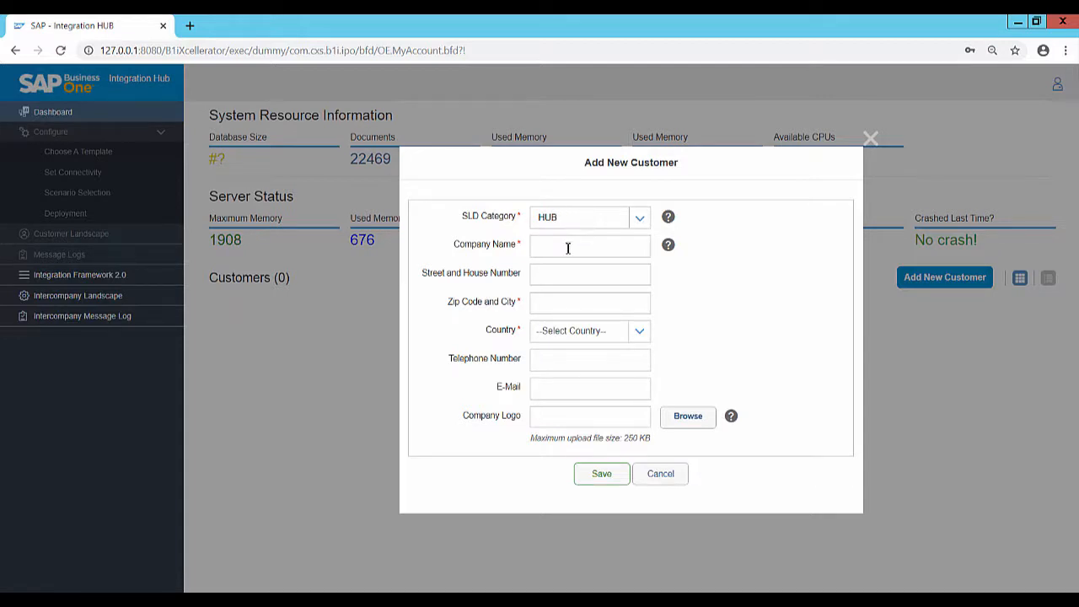
Enter OEC Computers at 1 New Orchard Rd, Armonk, United States
click(590, 245)
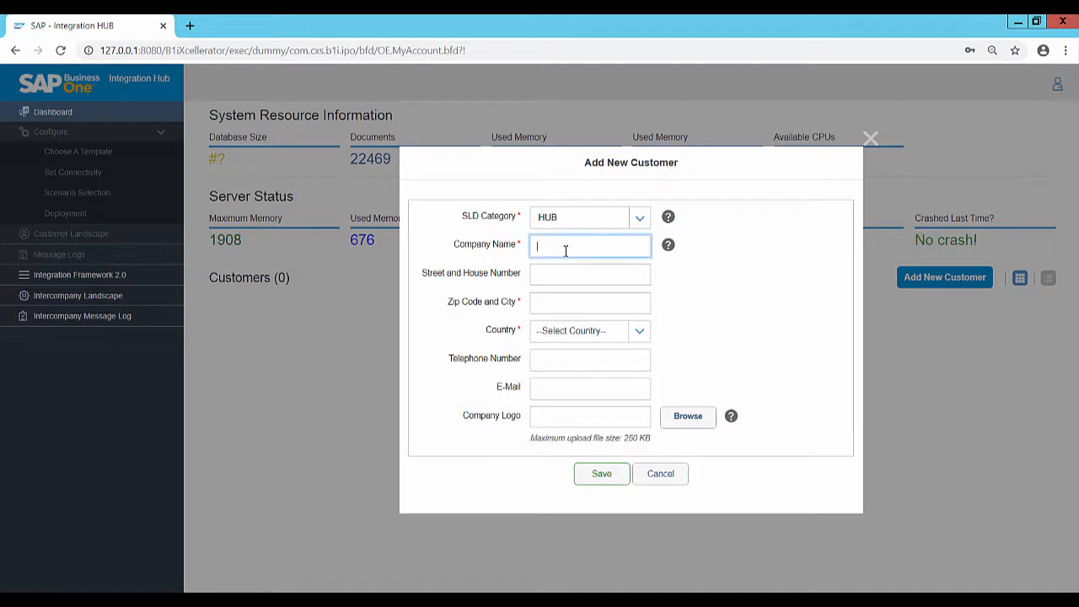
text(OEC)
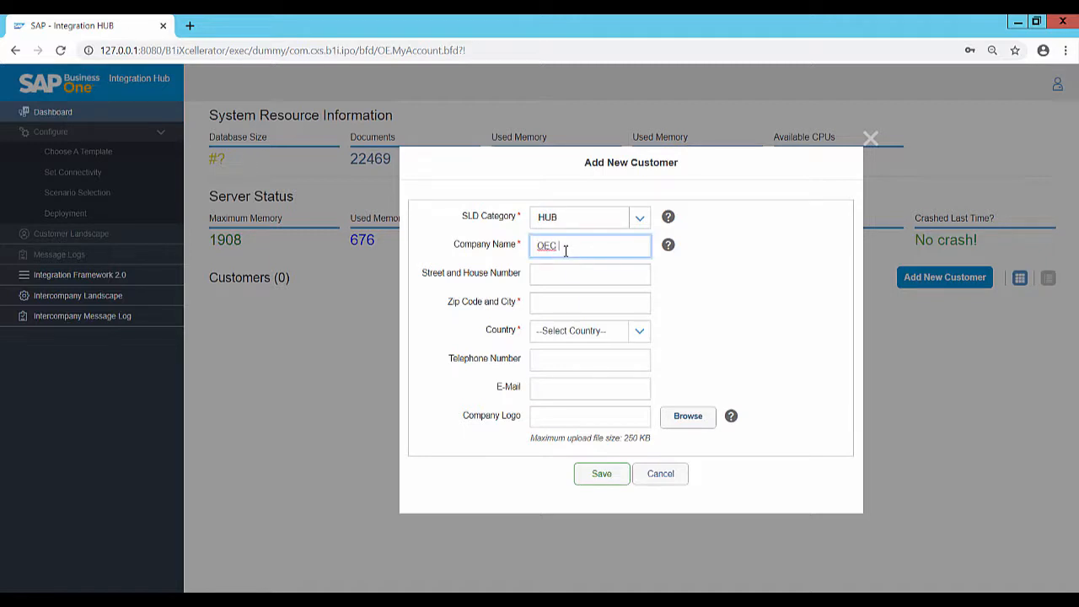
text(Computers)
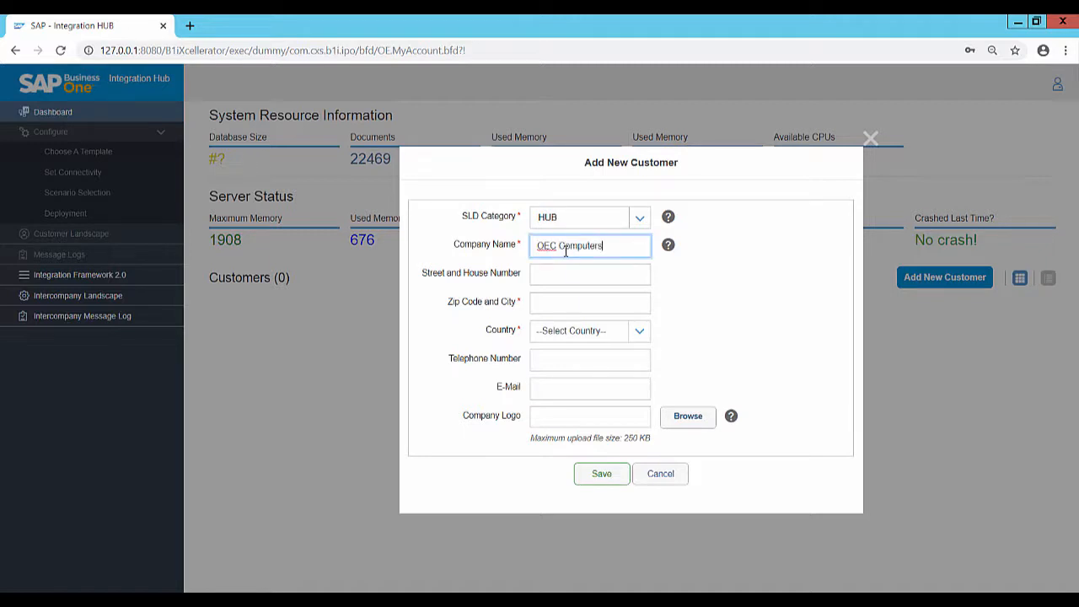
text(1 New Orchard Rd)
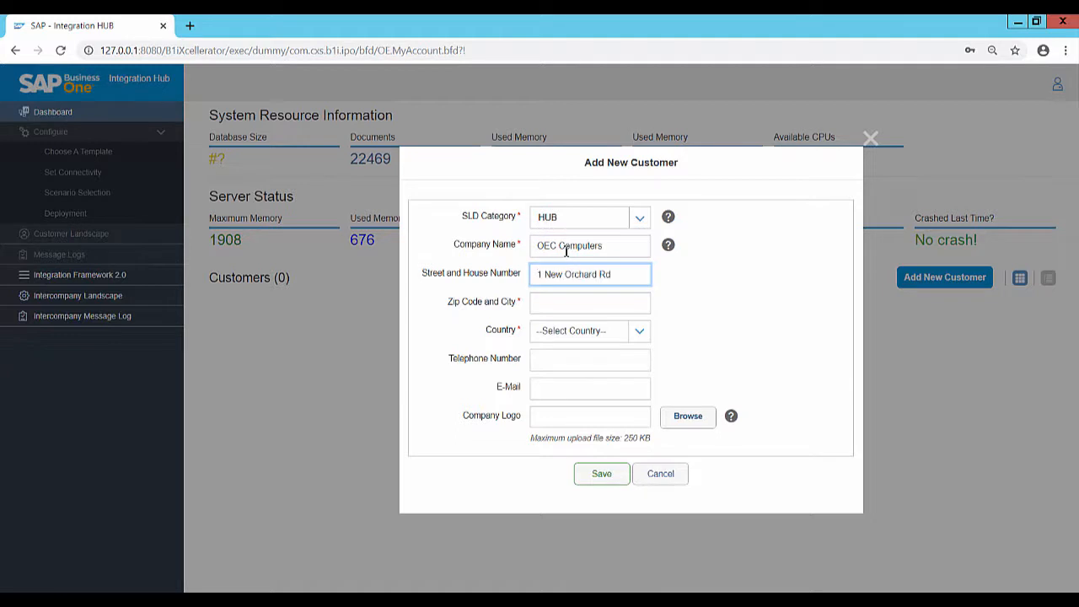
text(Armonk)
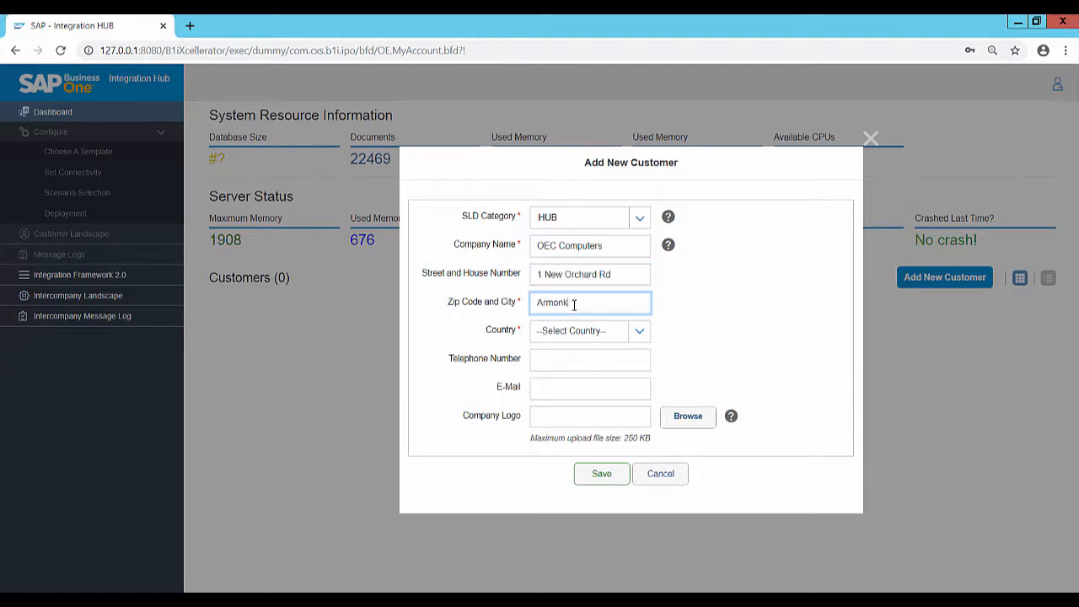
click(584, 331)
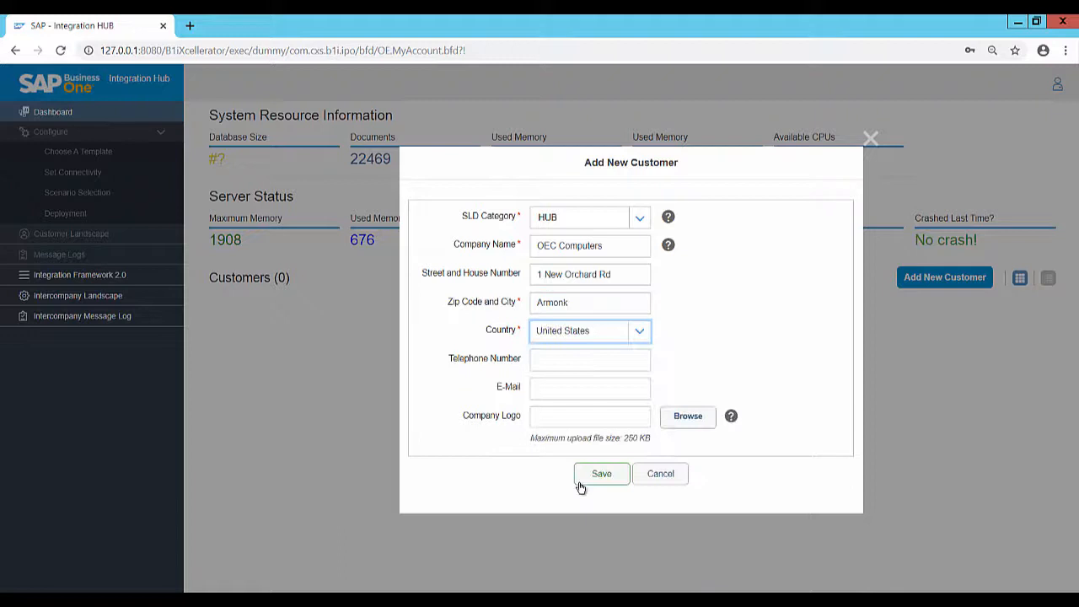
text(555555111)
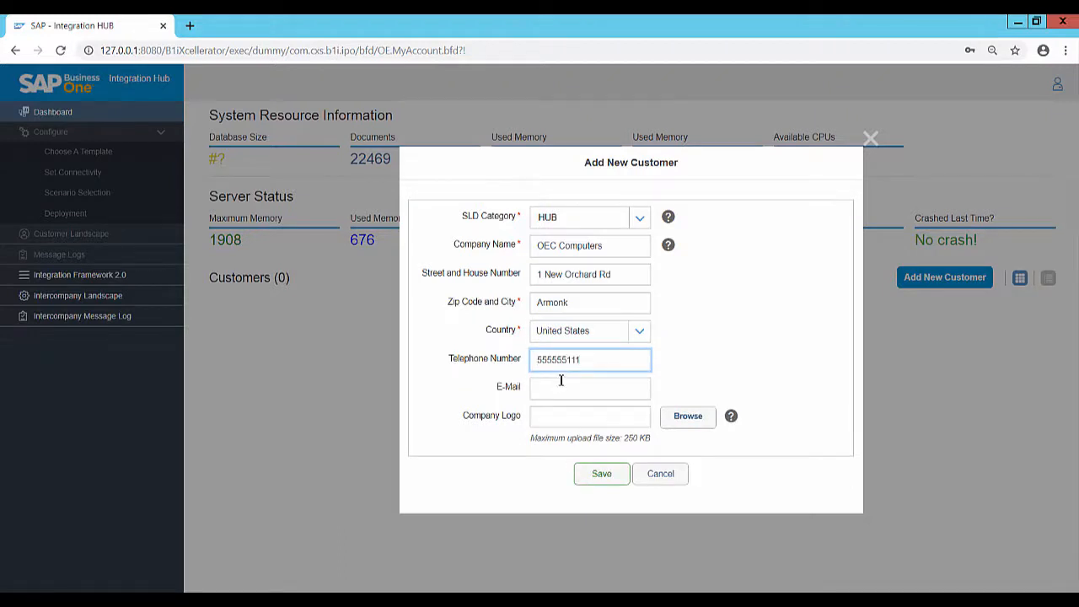
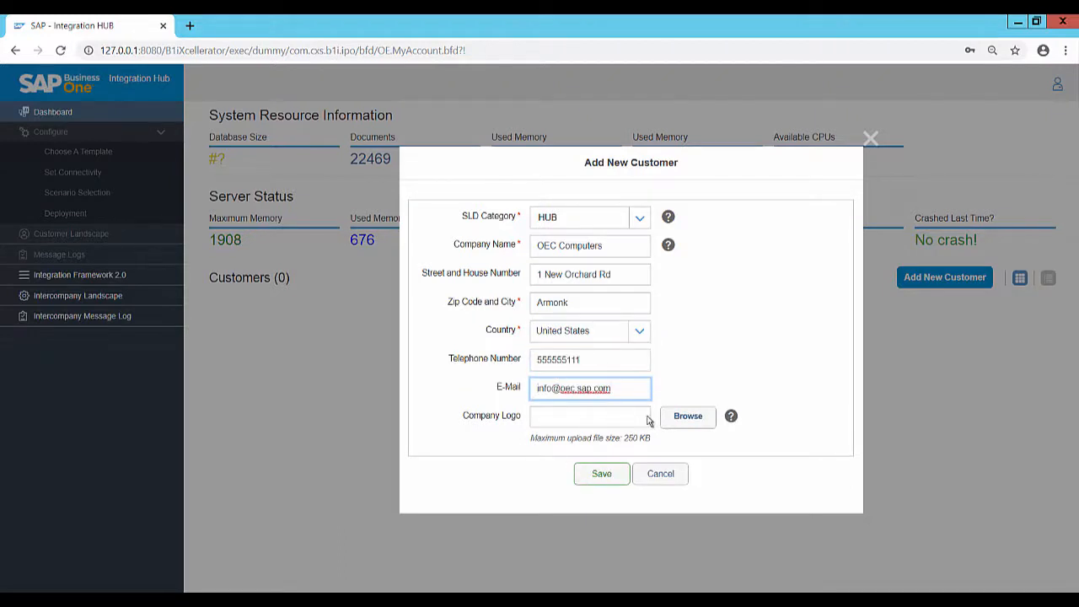
click(688, 416)
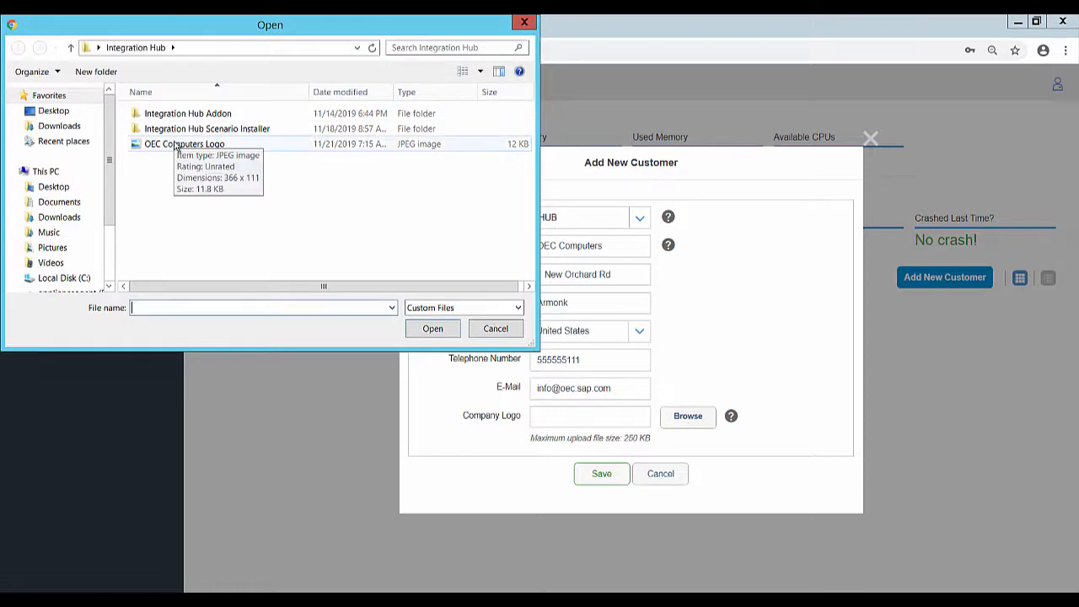
click(433, 329)
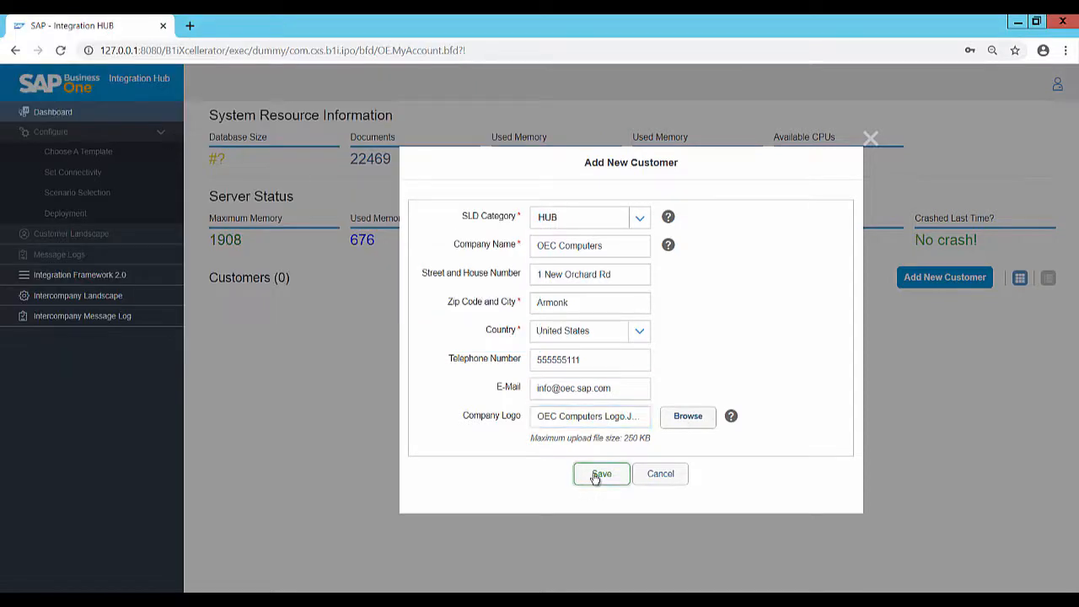
click(601, 473)
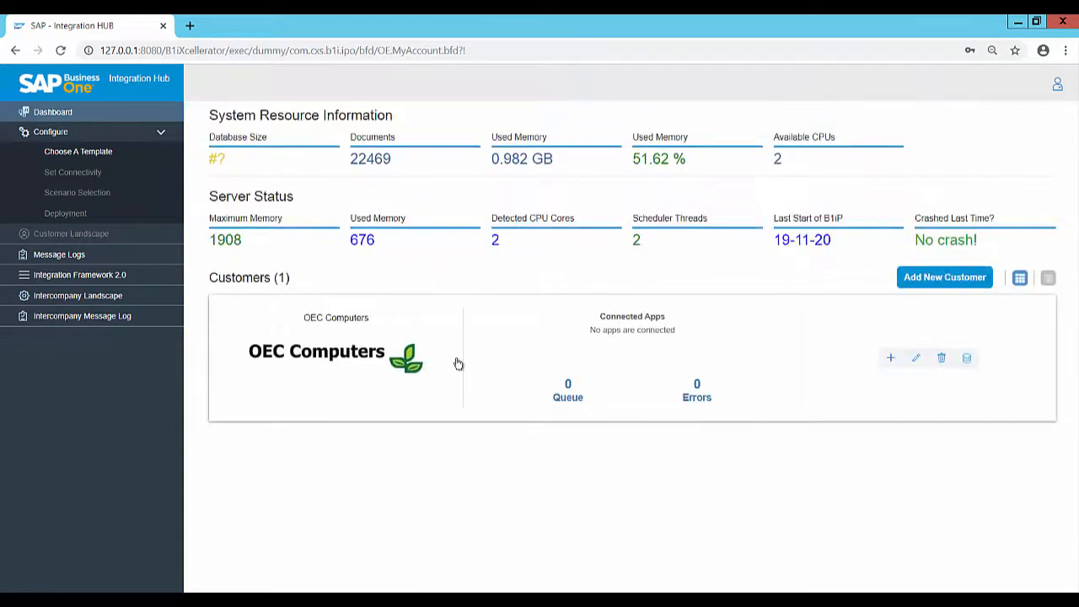
mouse_move(571, 369)
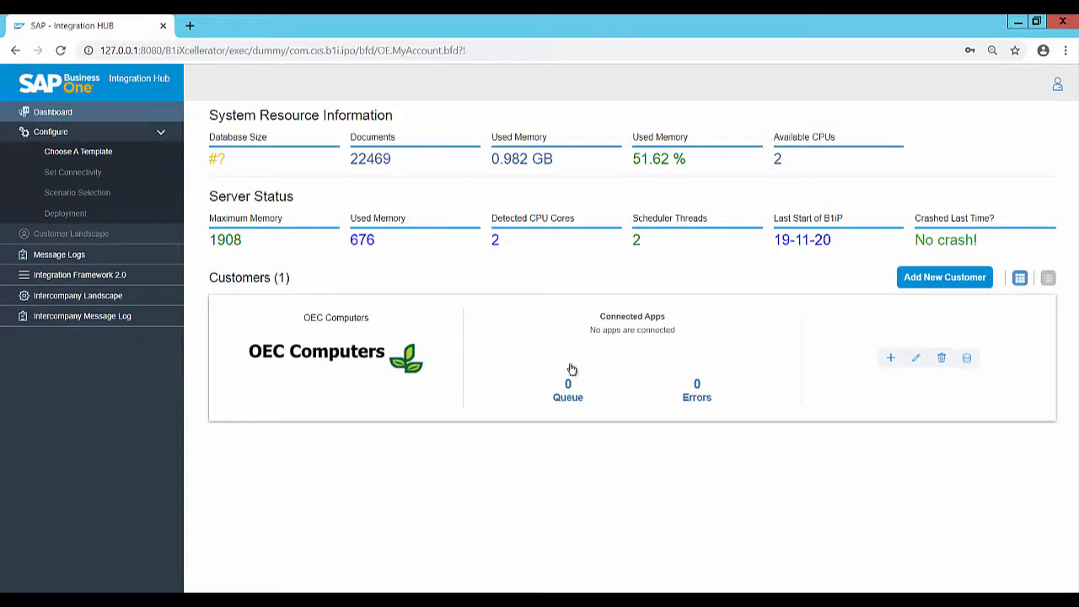
mouse_move(570, 386)
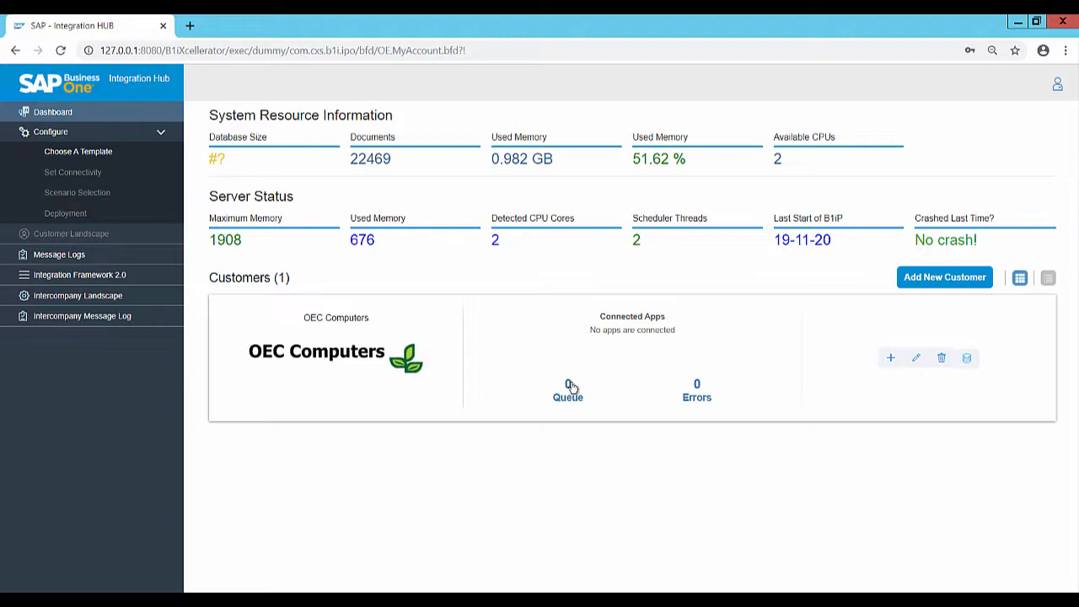
mouse_move(674, 392)
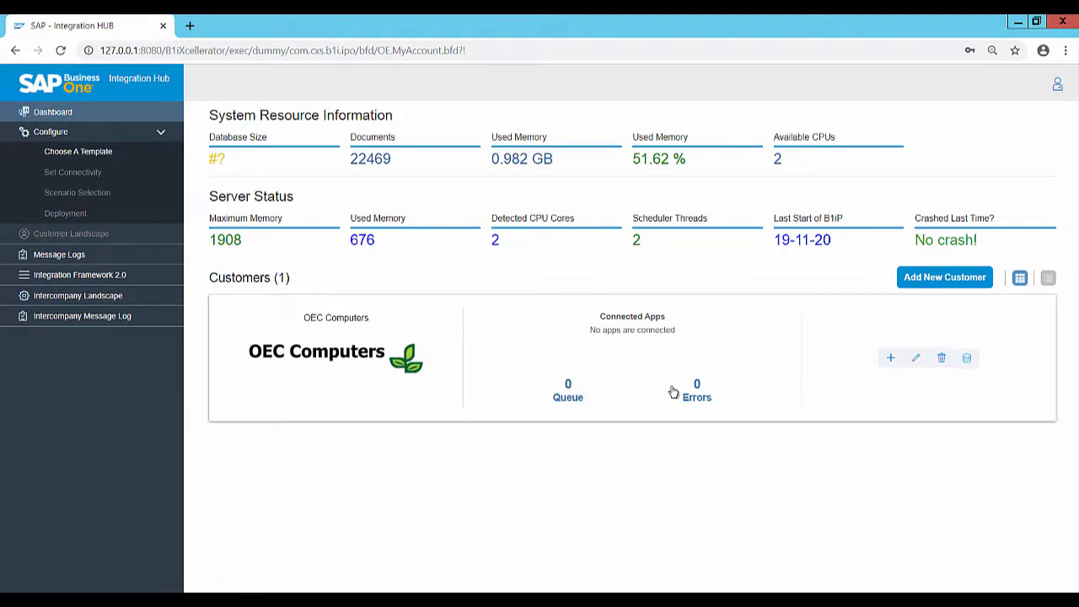
mouse_move(632, 322)
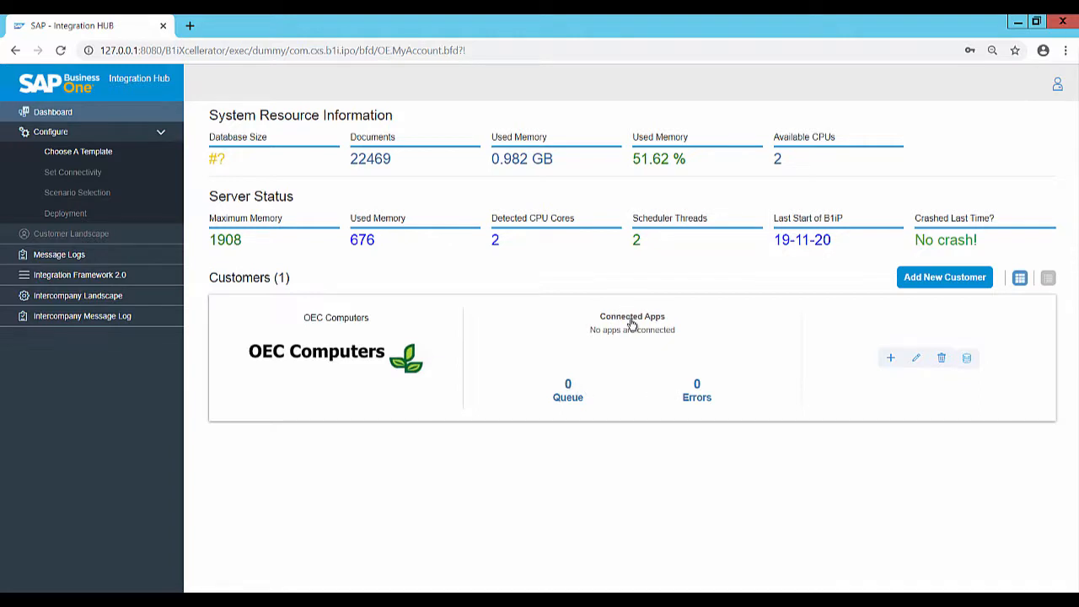
mouse_move(828, 373)
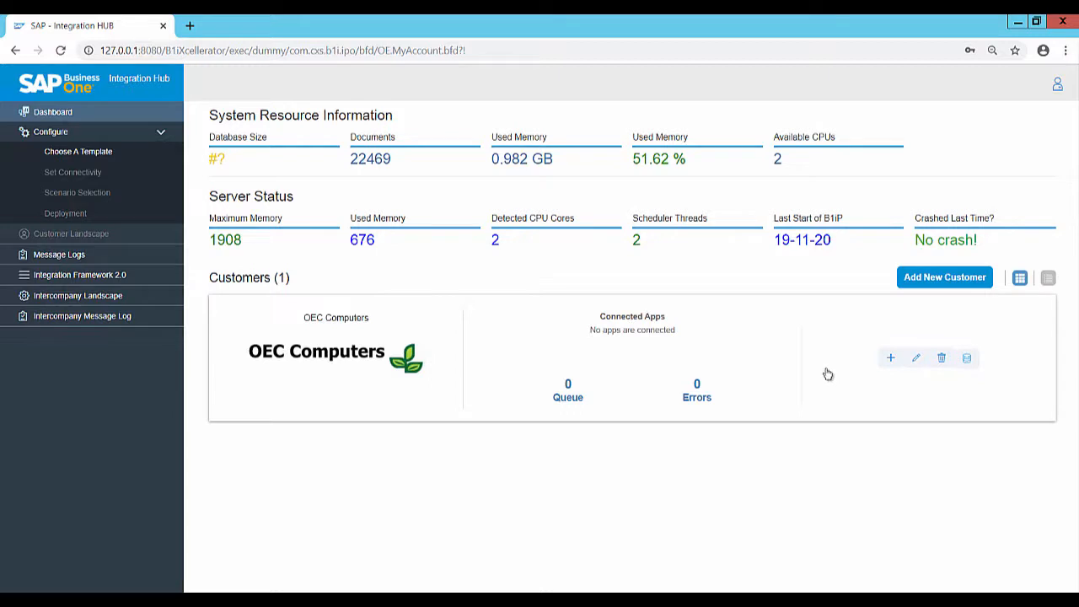
mouse_move(890, 357)
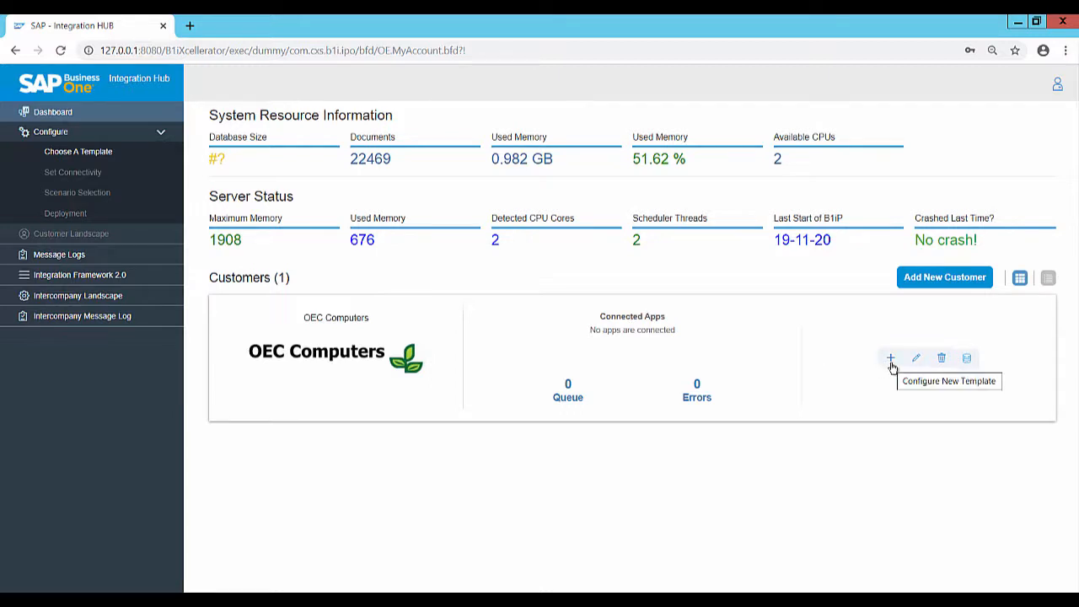
mouse_move(916, 357)
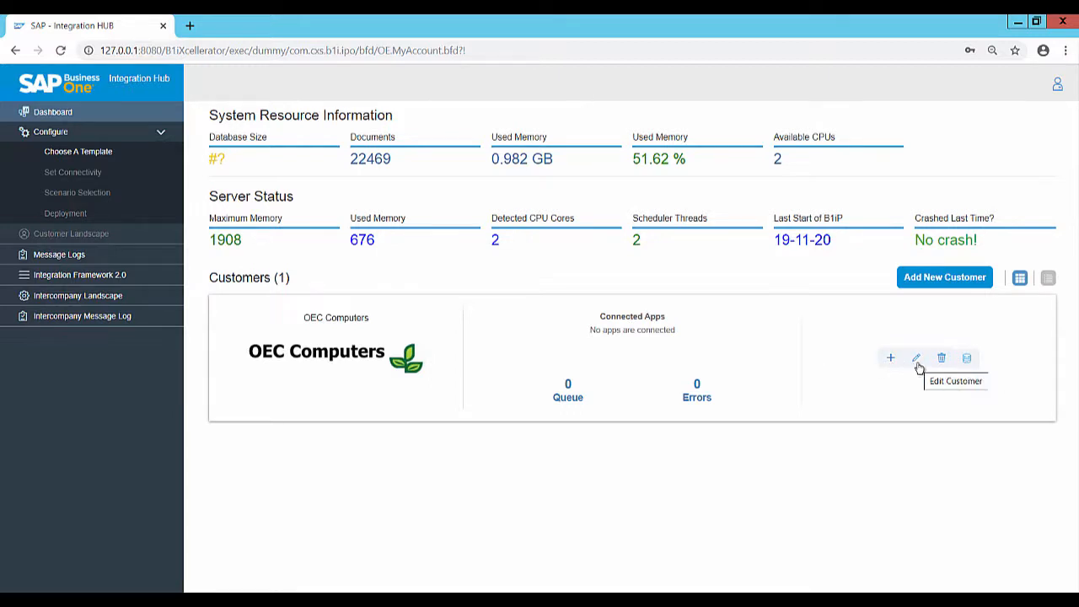
mouse_move(965, 357)
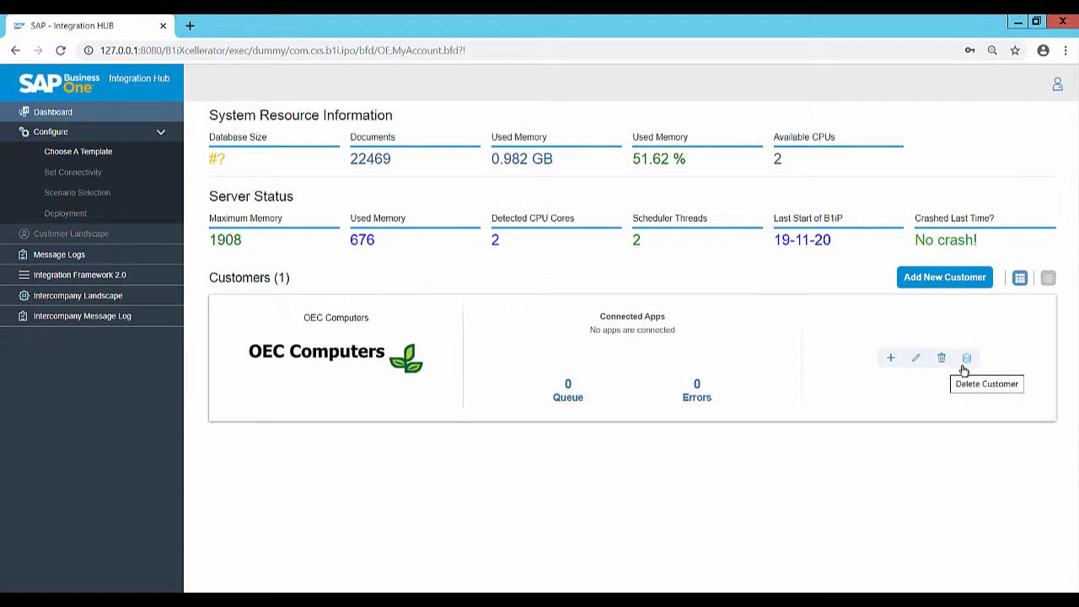
mouse_move(970, 370)
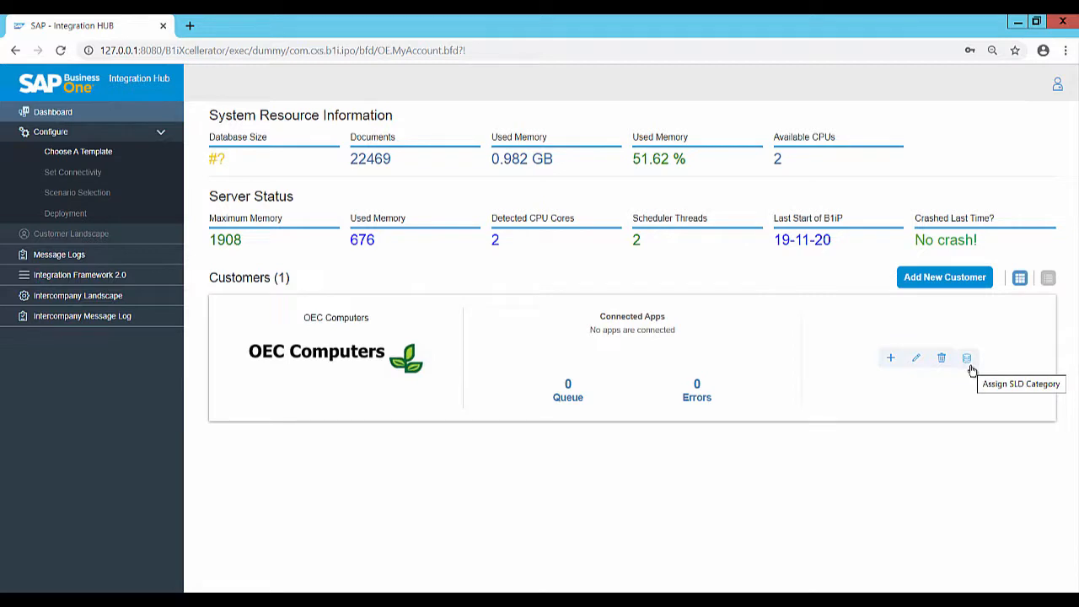
mouse_move(1024, 304)
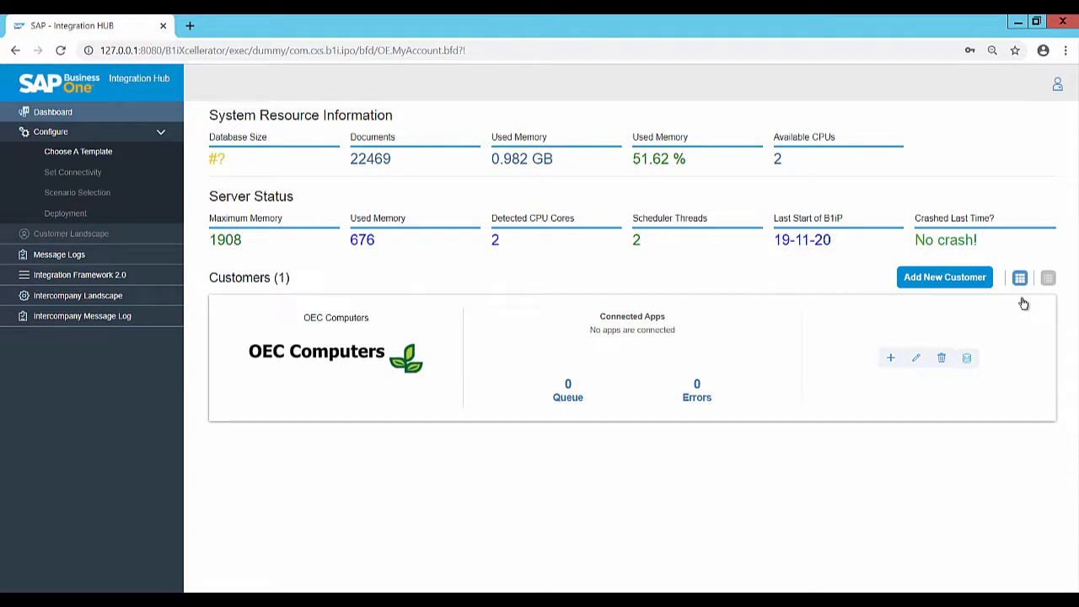
mouse_move(1047, 278)
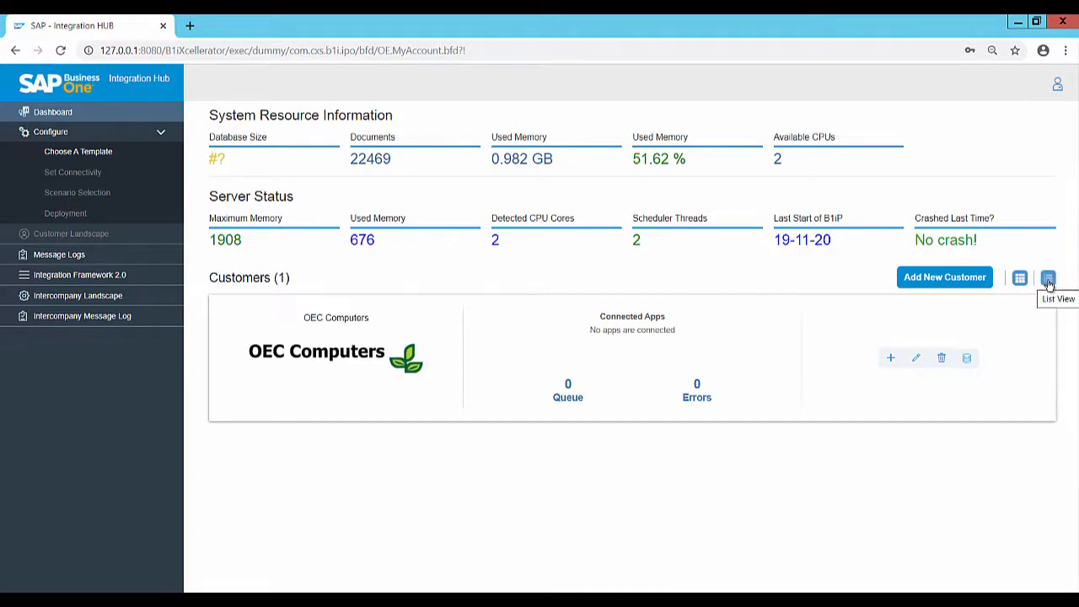
click(1047, 279)
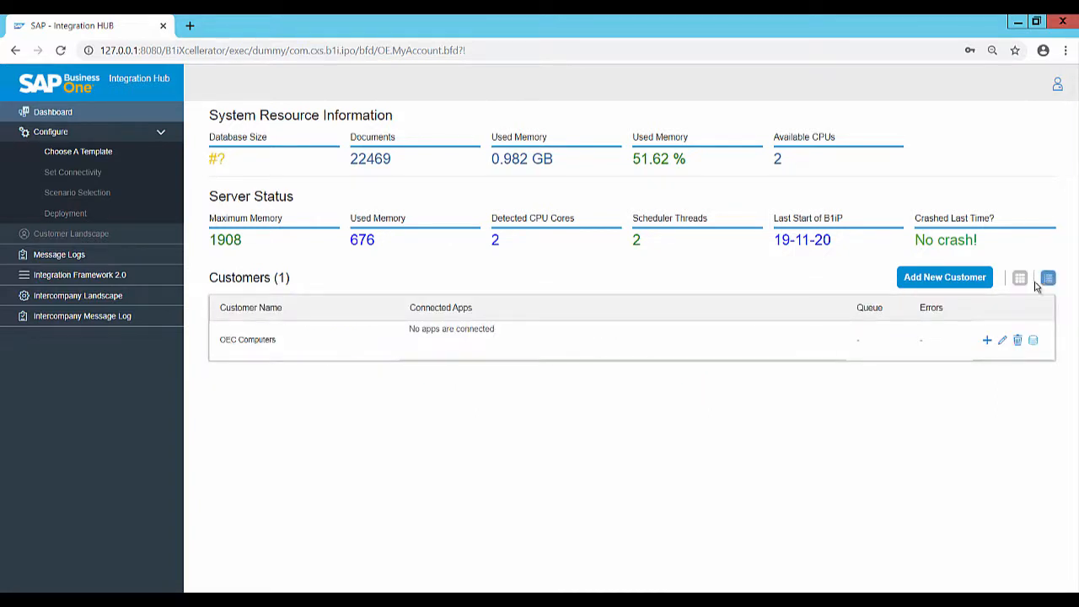
click(1020, 278)
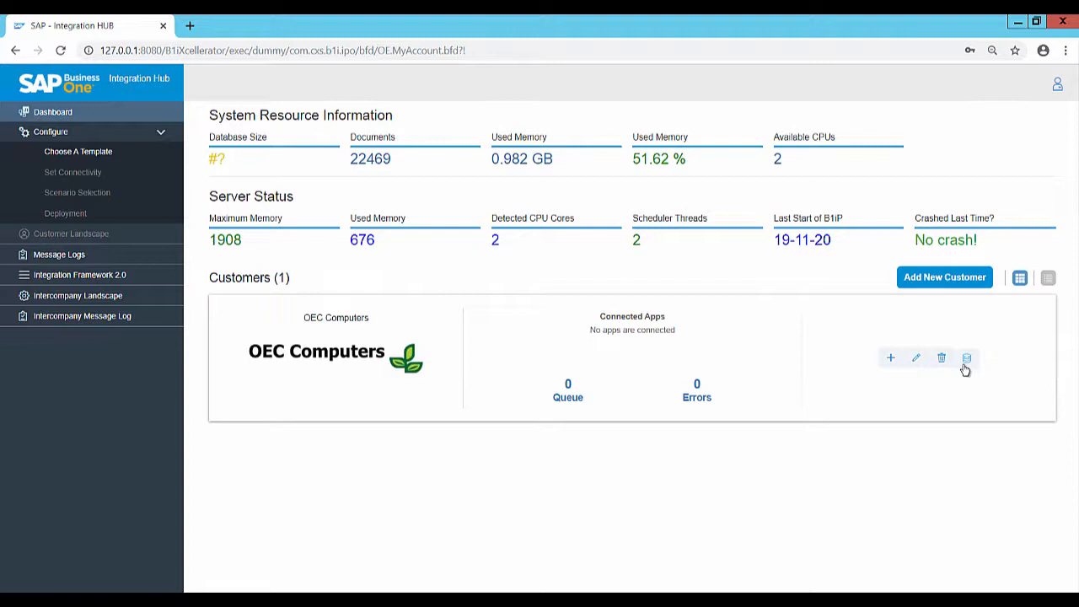
Move SBODEMOUS into OEC Computers' assigned SLDs and confirm with Ok
click(966, 357)
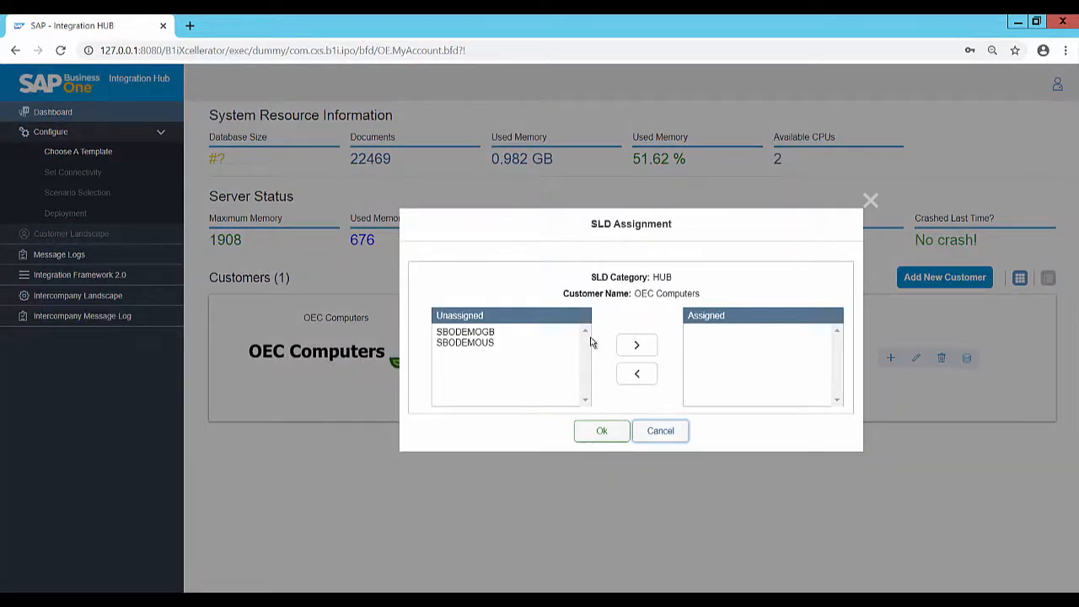
mouse_move(481, 347)
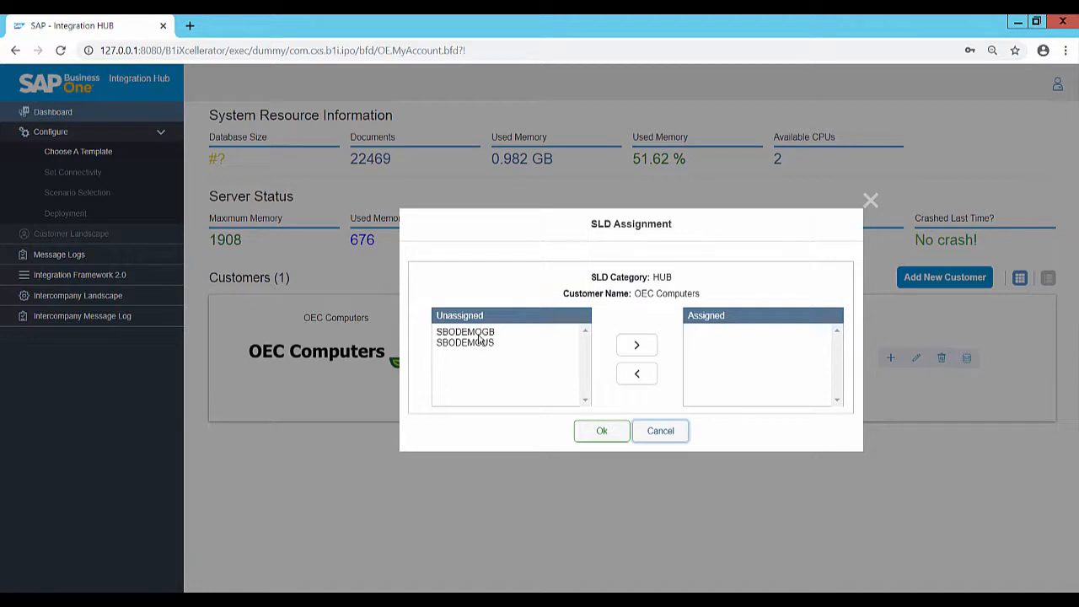
click(464, 343)
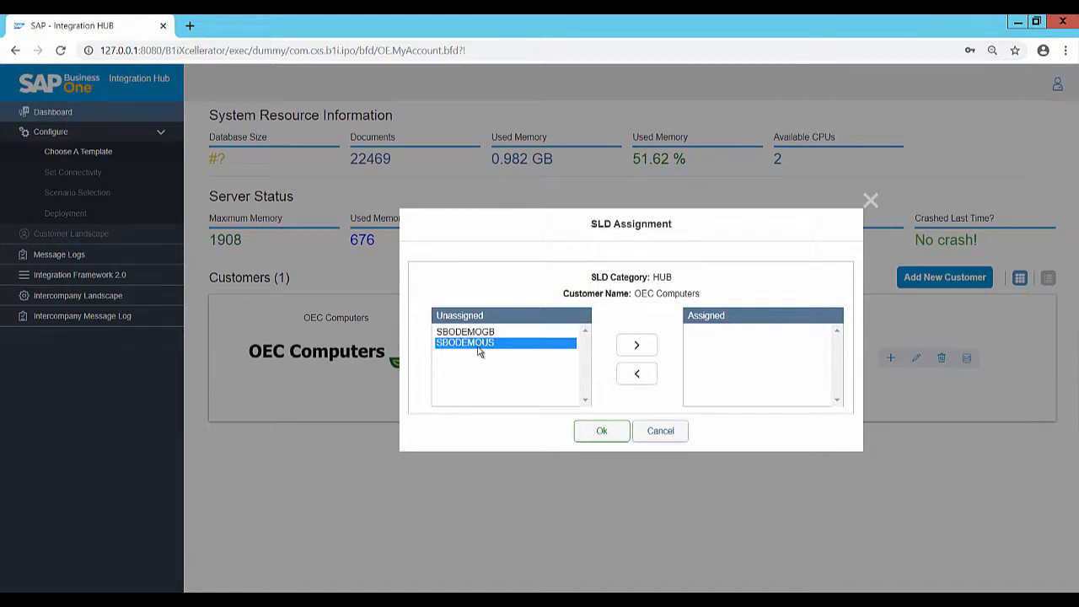
mouse_move(650, 310)
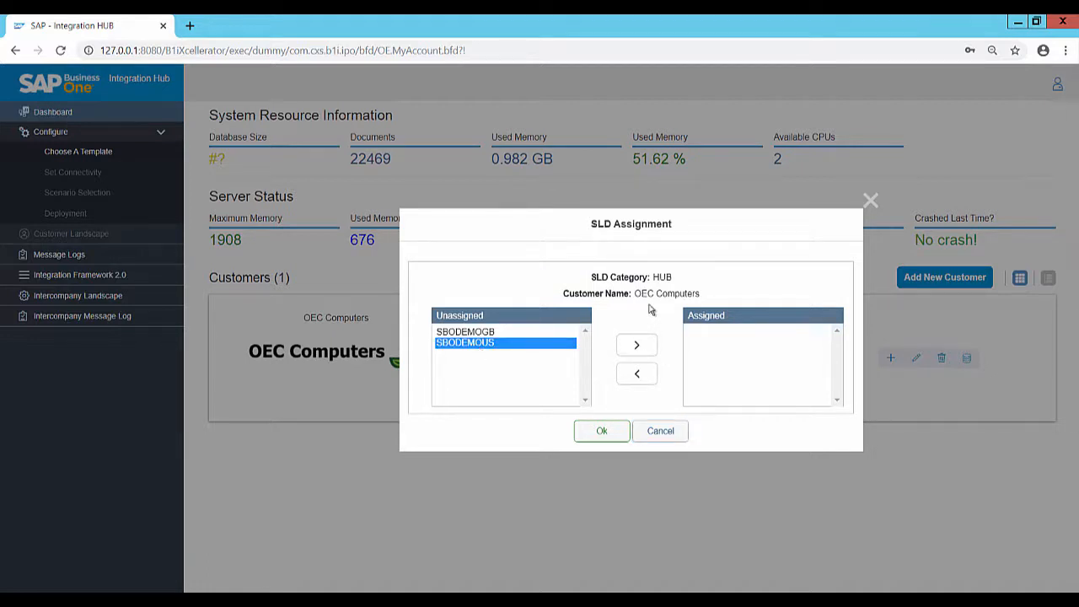
mouse_move(657, 299)
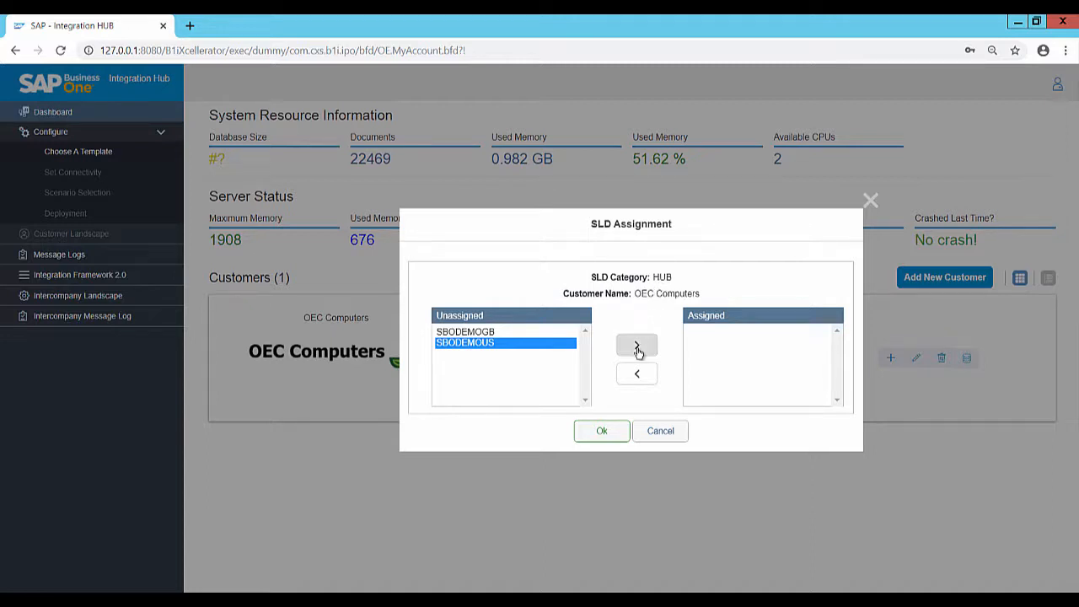
click(636, 345)
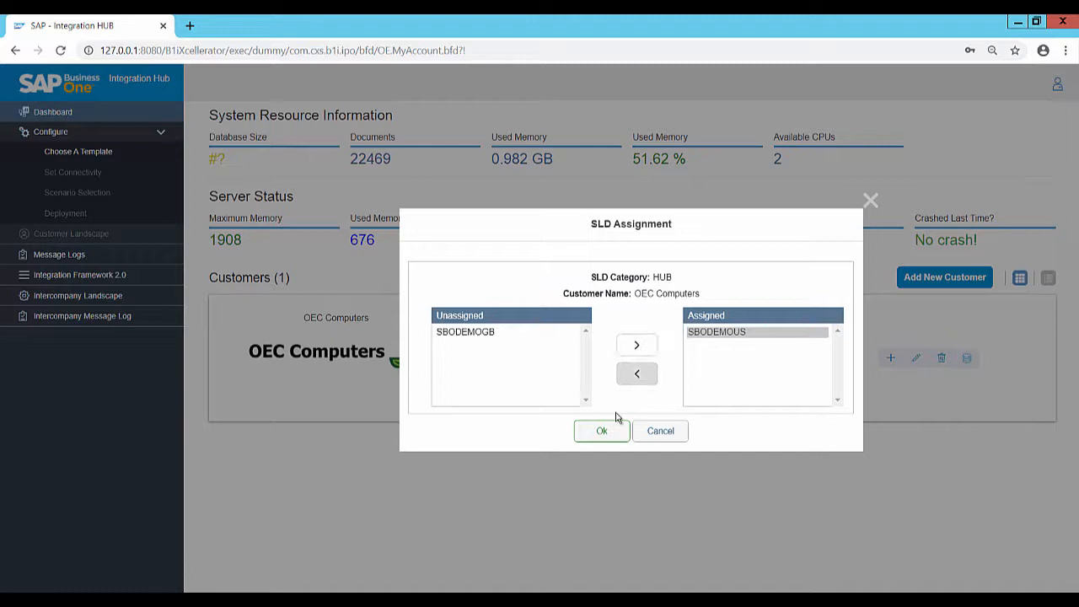
click(601, 430)
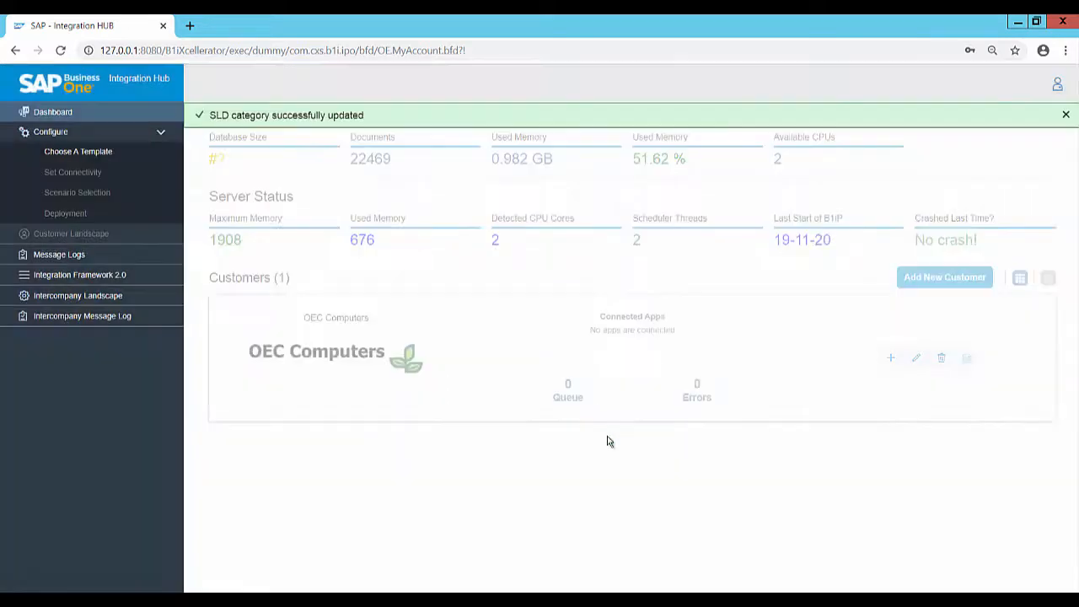
mouse_move(874, 404)
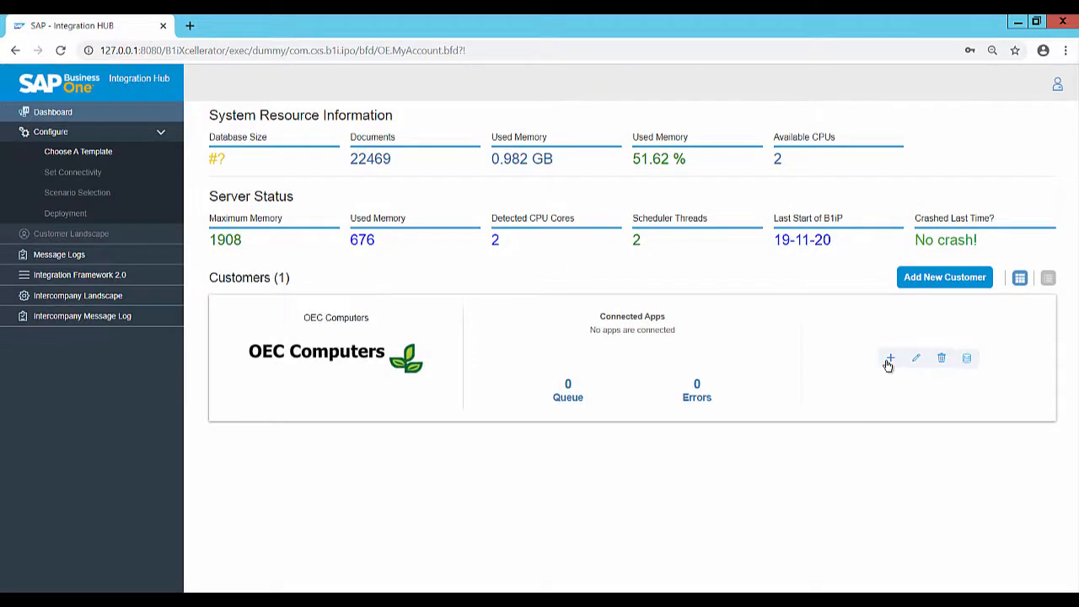
mouse_move(891, 364)
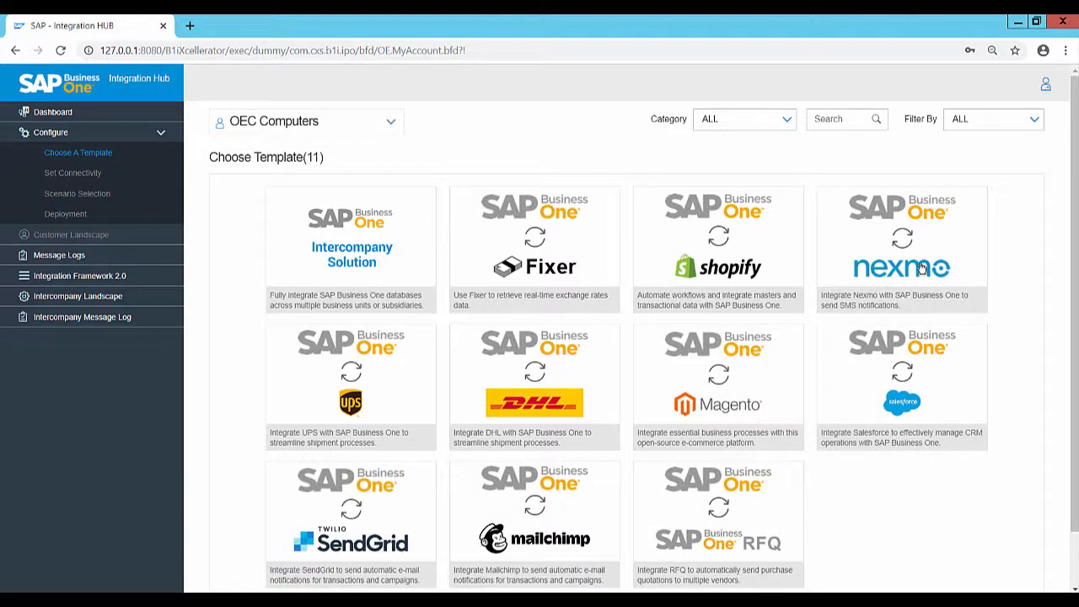
mouse_move(991, 79)
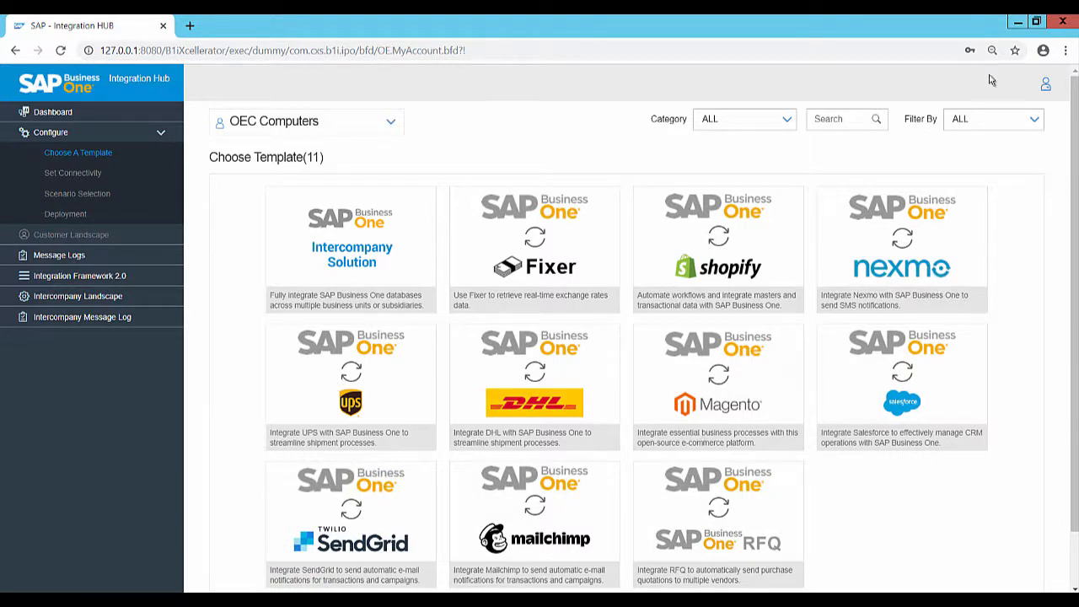
click(742, 119)
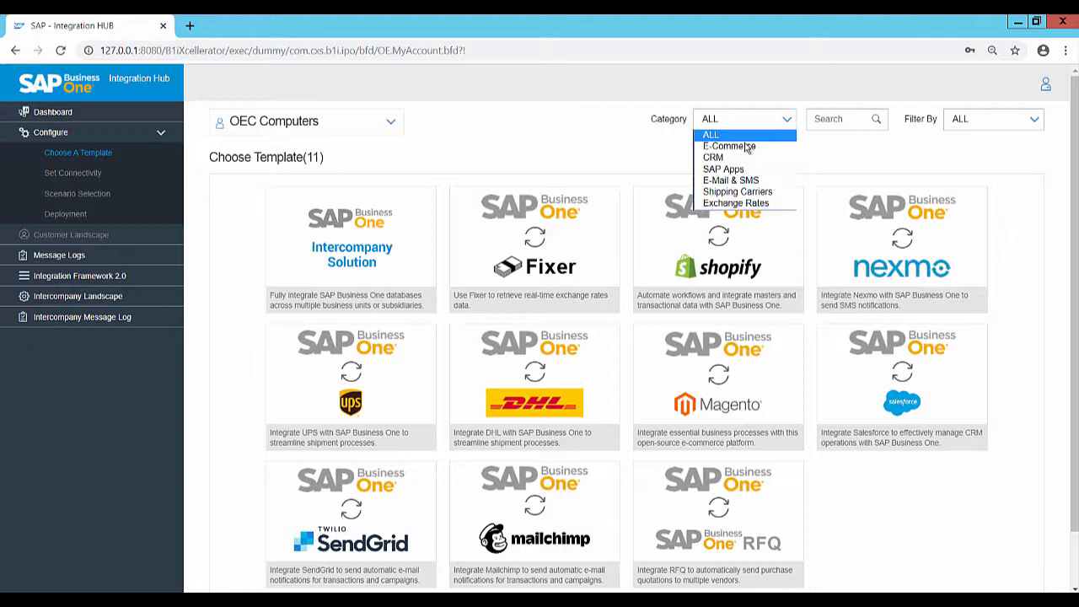
click(729, 146)
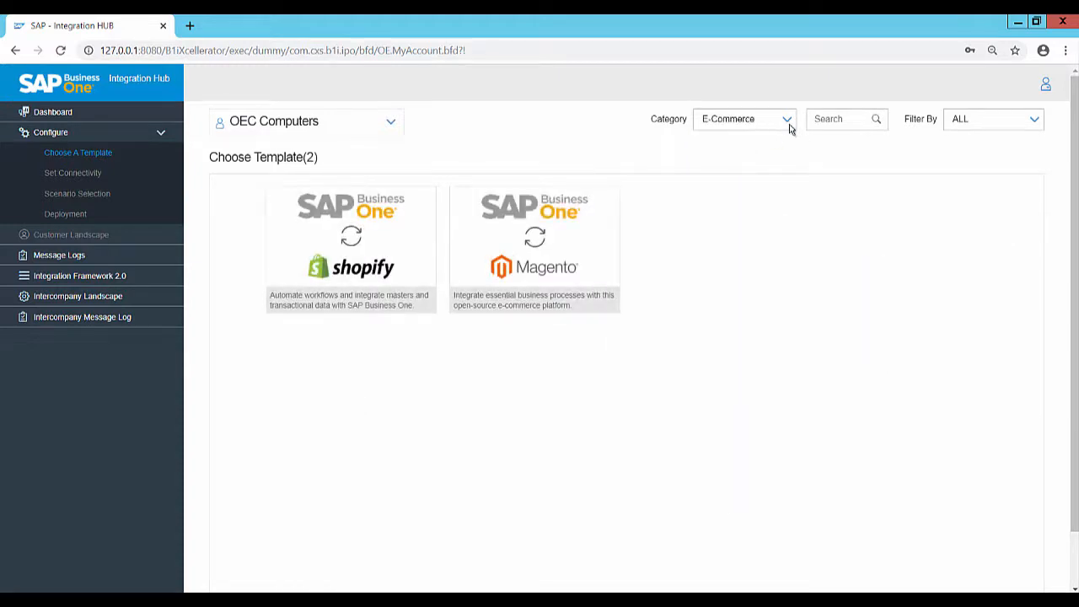
click(743, 118)
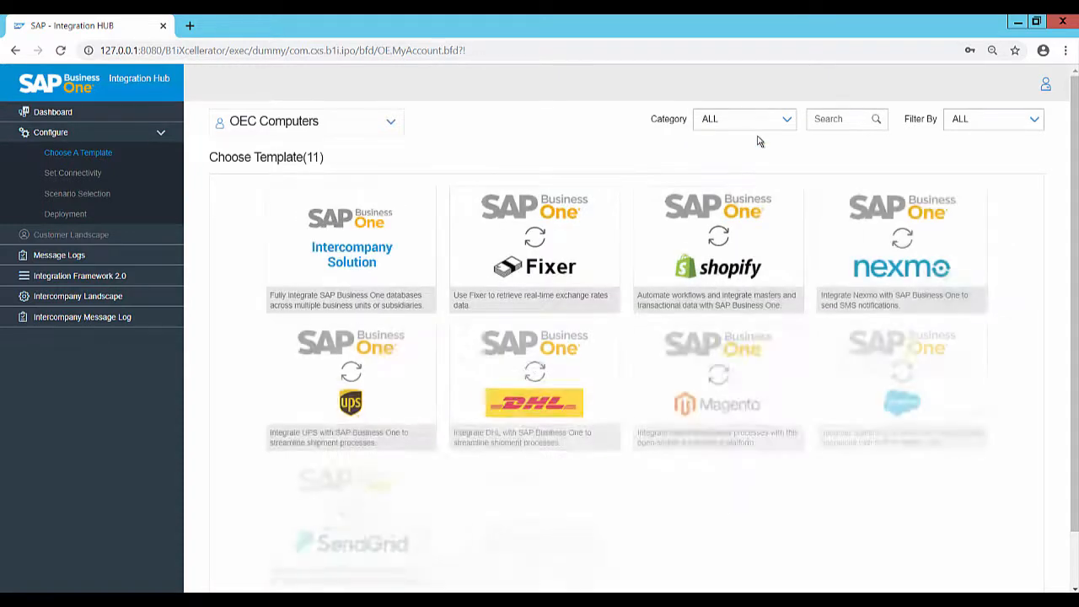
click(53, 112)
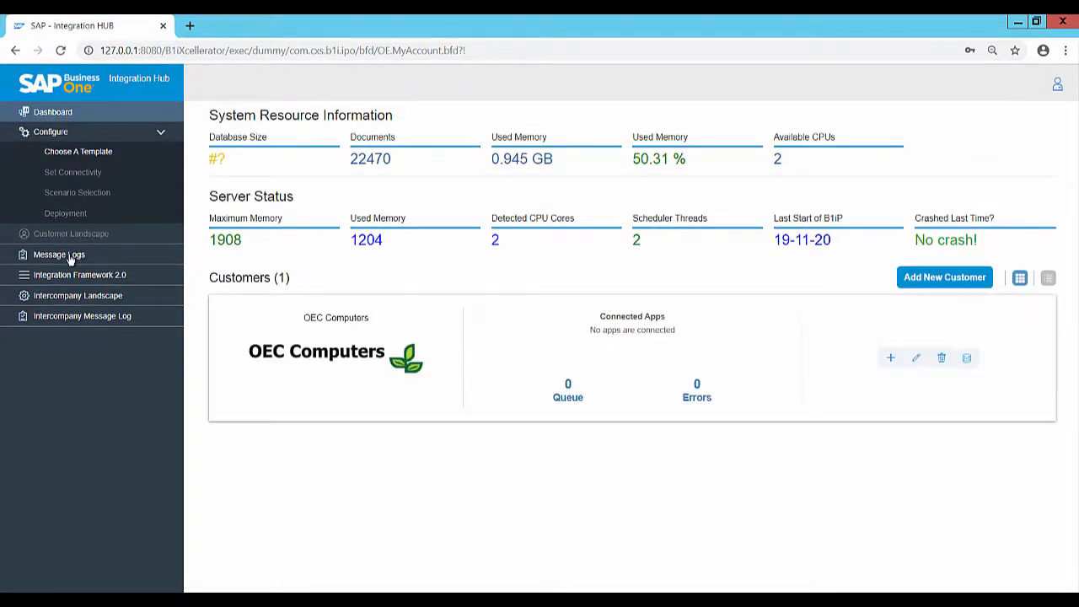
click(59, 254)
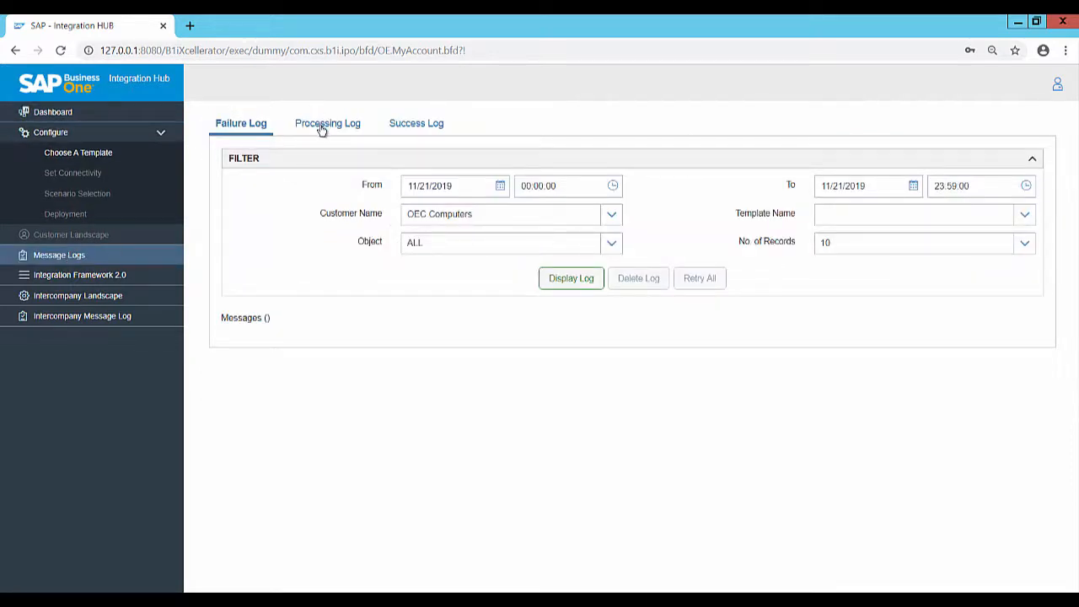
click(327, 123)
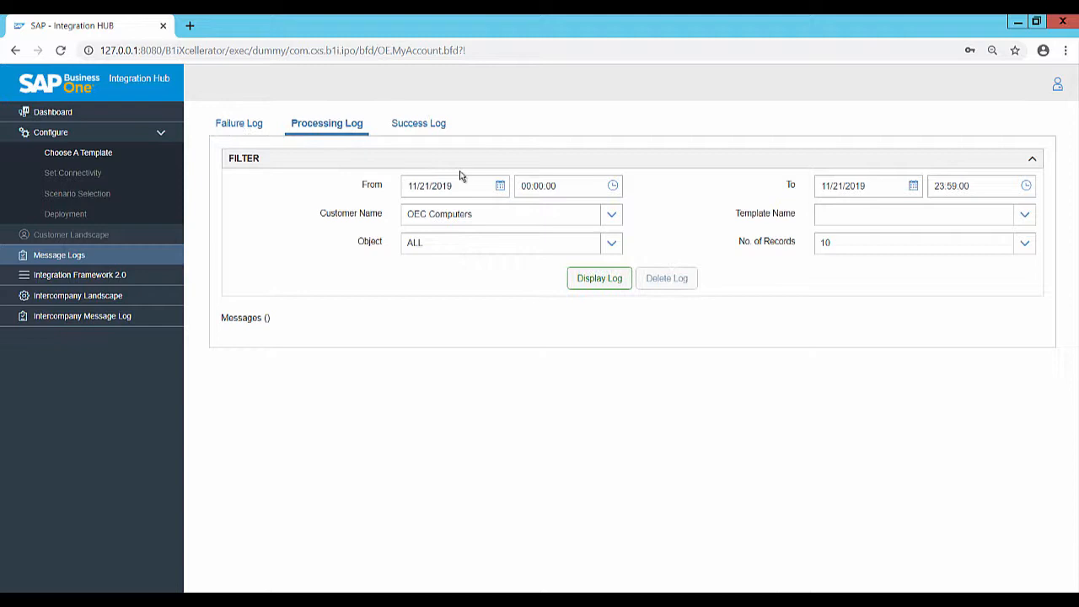
click(414, 123)
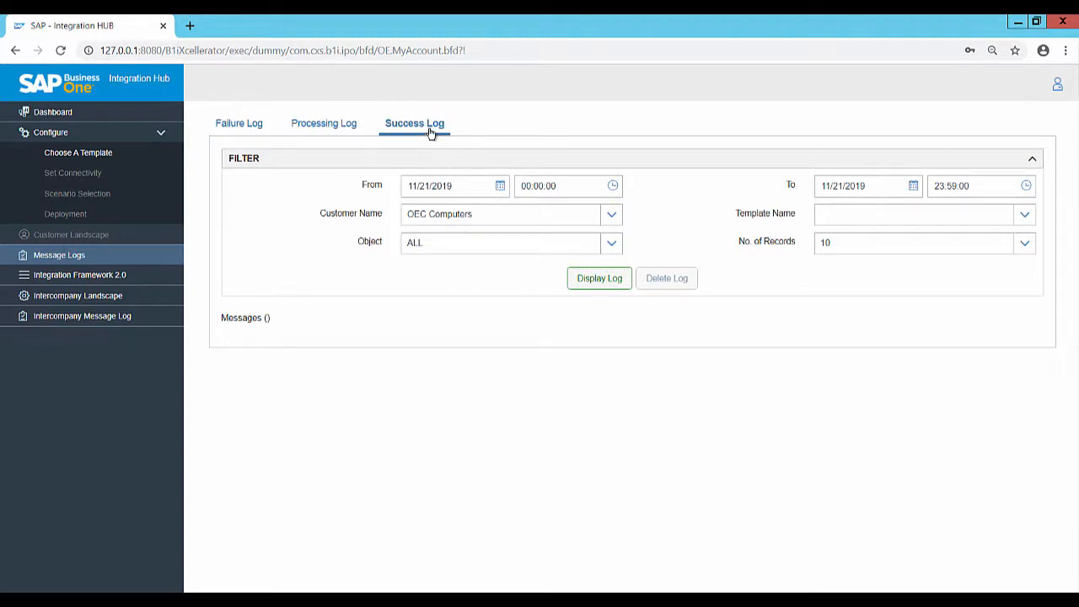
mouse_move(116, 129)
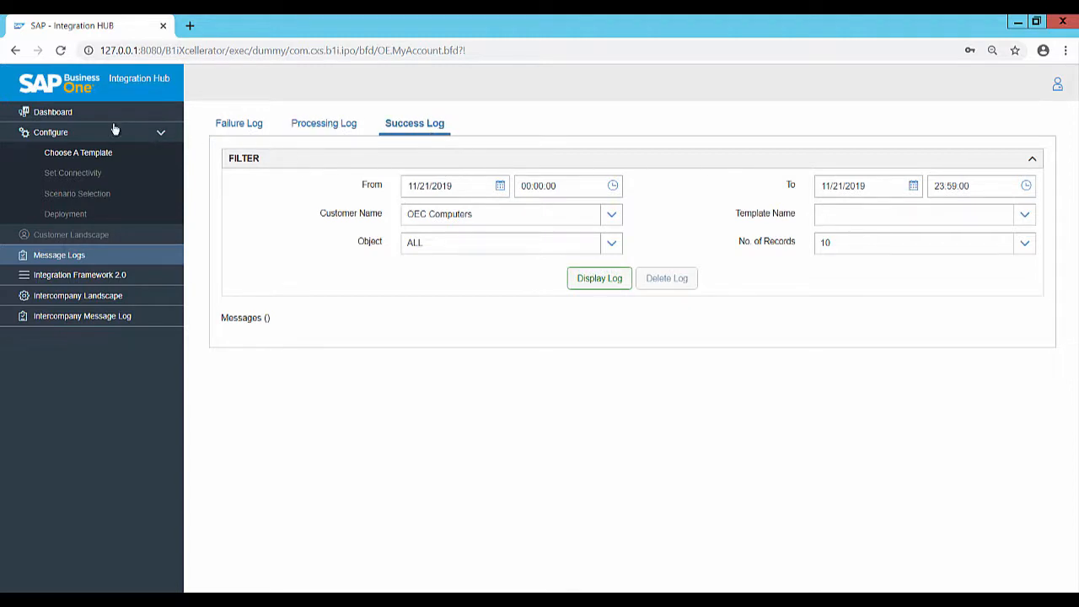
click(53, 111)
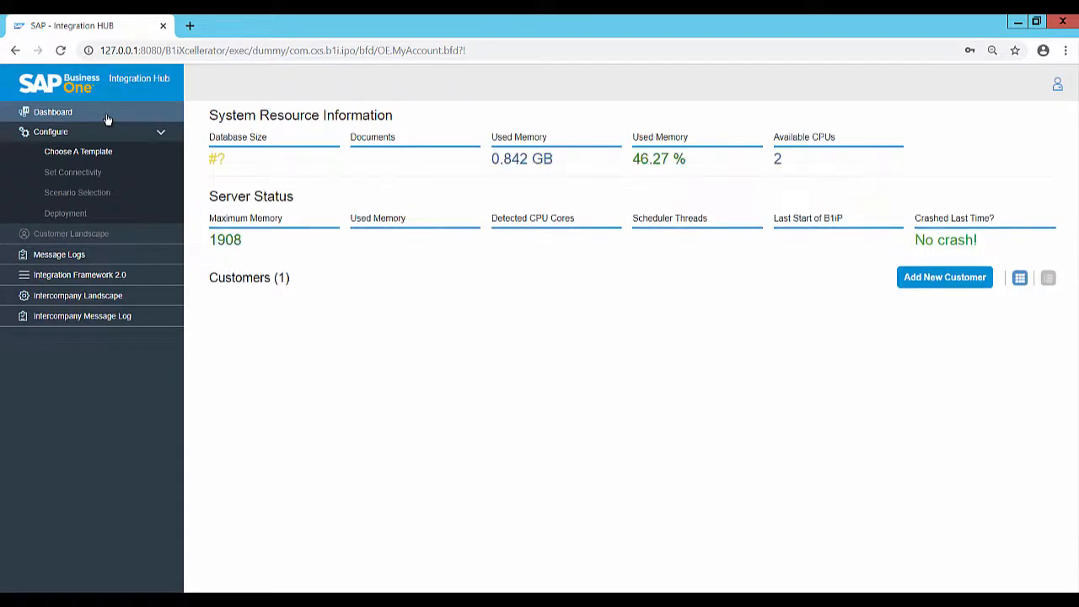